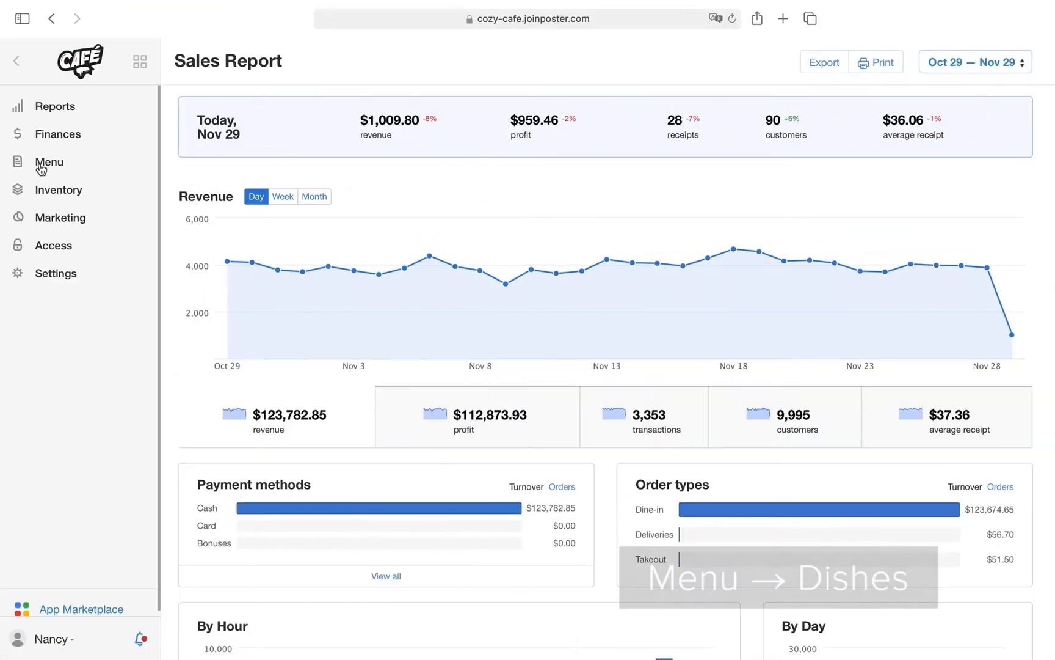
Go to Menu > Dishes and bring up the Americana pizza for editing
{"action": "left_click", "coordinate": [49, 161]}
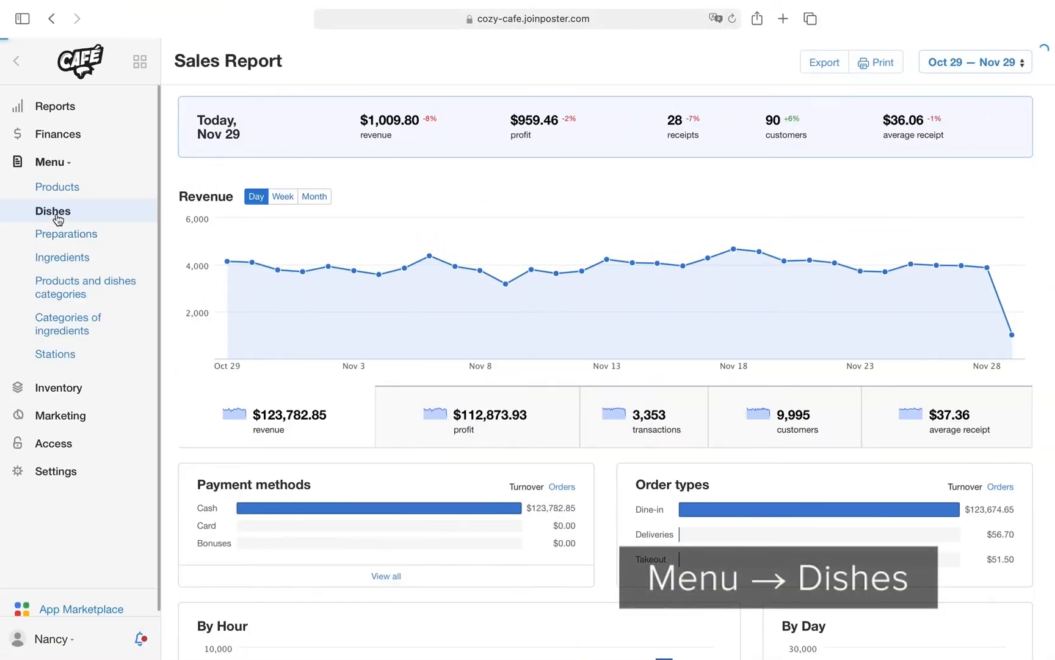
{"action": "left_click", "coordinate": [52, 210]}
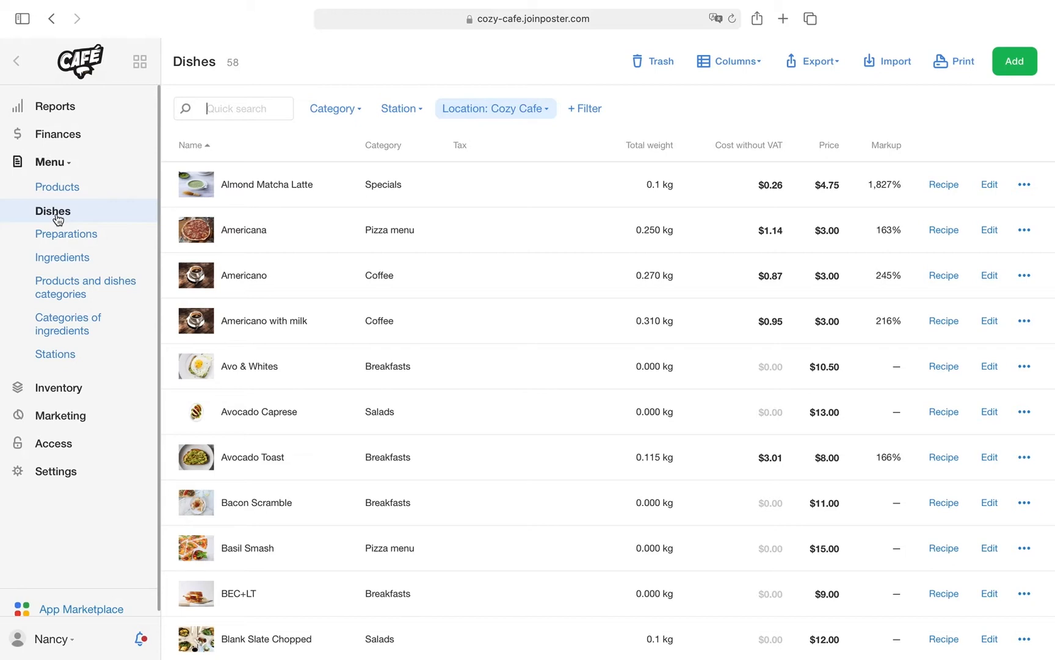
{"action": "mouse_move", "coordinate": [988, 228]}
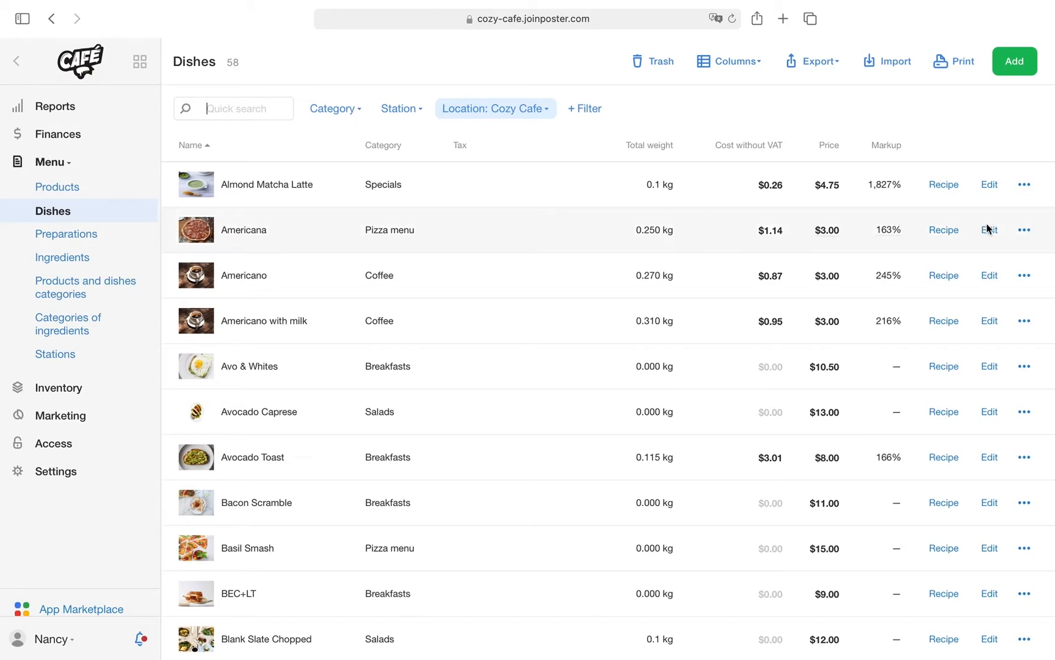
{"action": "left_click", "coordinate": [988, 230]}
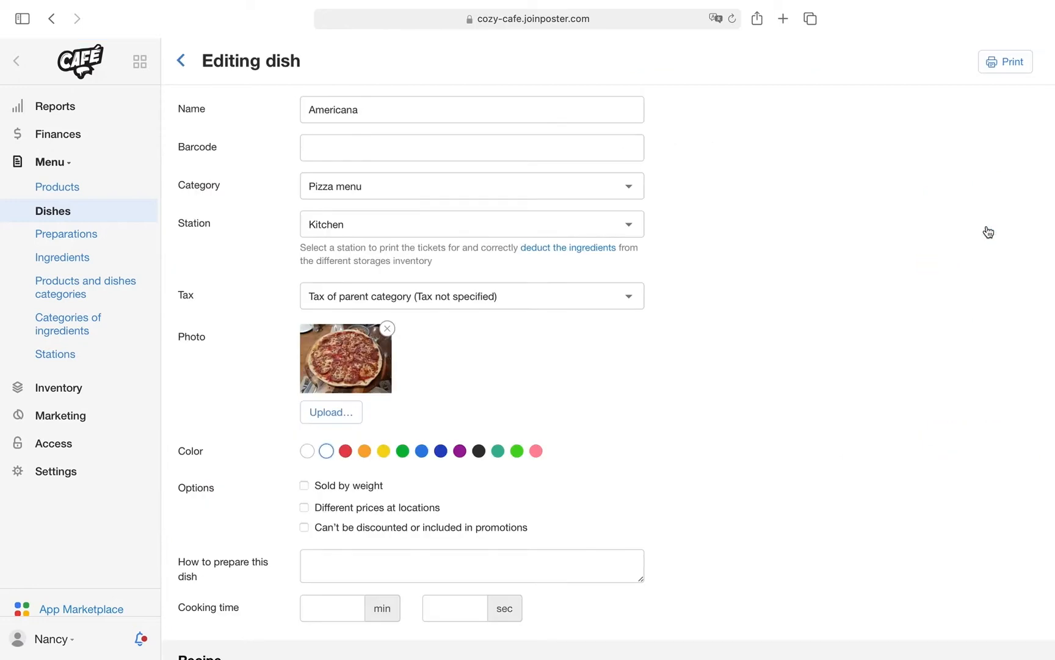
Start a new modifier set for Americana from its empty Modifiers section
{"action": "scroll", "scroll_direction": "down", "scroll_amount": 3}
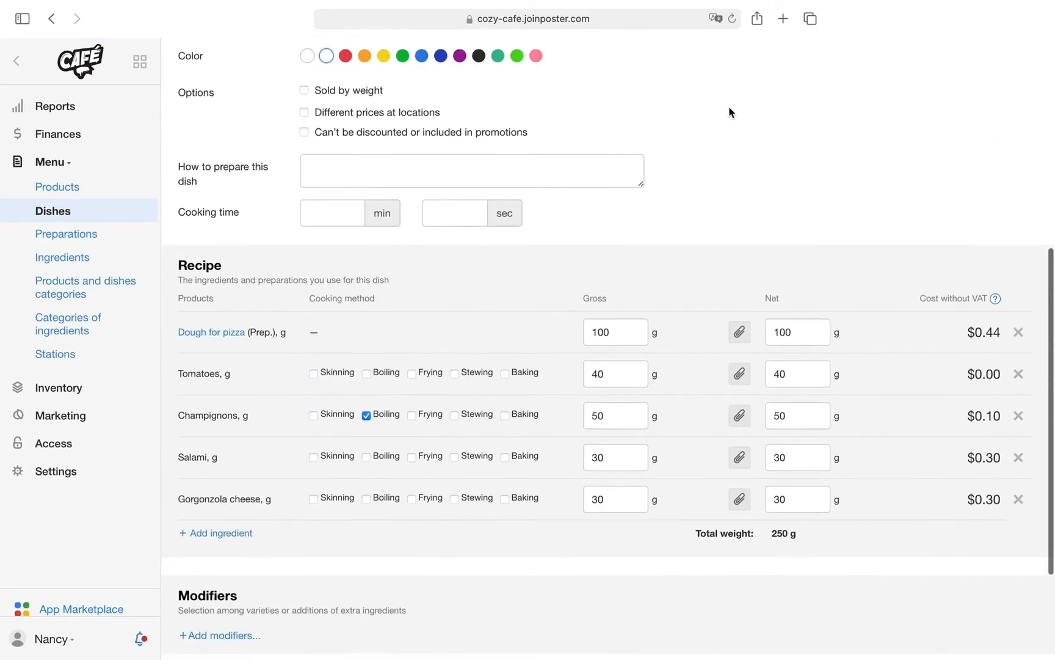
{"action": "scroll", "scroll_direction": "down", "scroll_amount": 3}
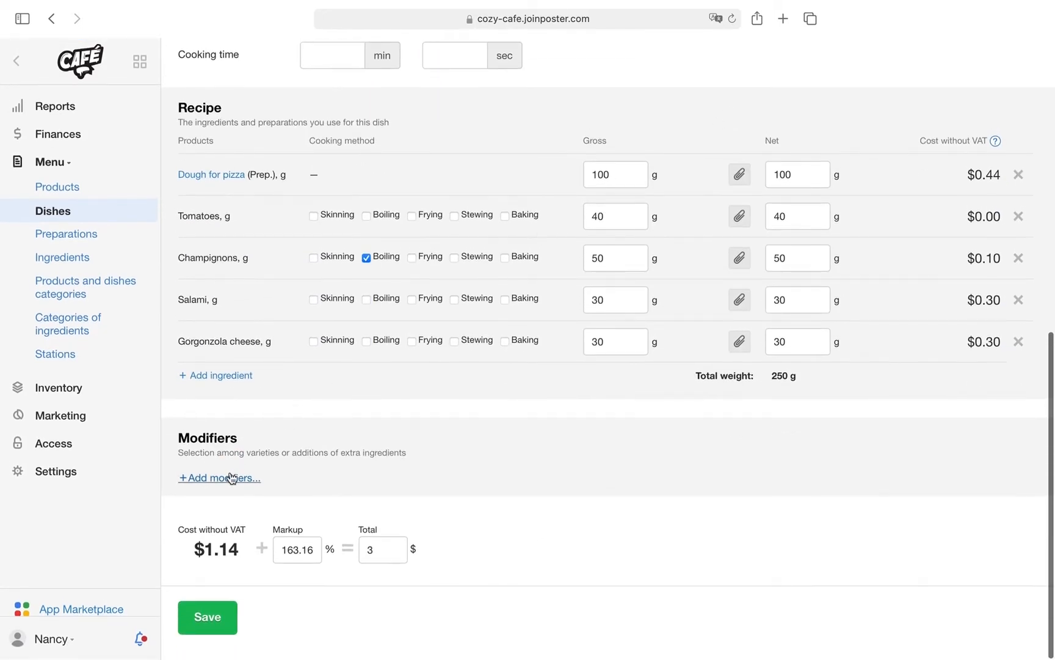
{"action": "left_click", "coordinate": [219, 478]}
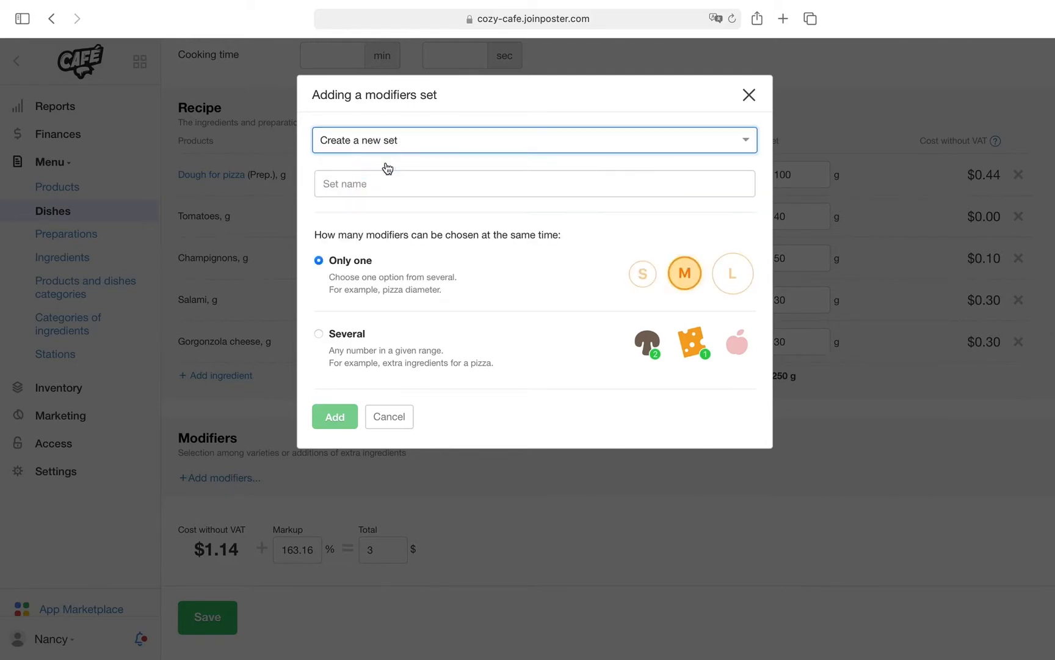
Create a 'Pizza toppings' set allowing several choices with a maximum of 5
{"action": "type", "text": "P"}
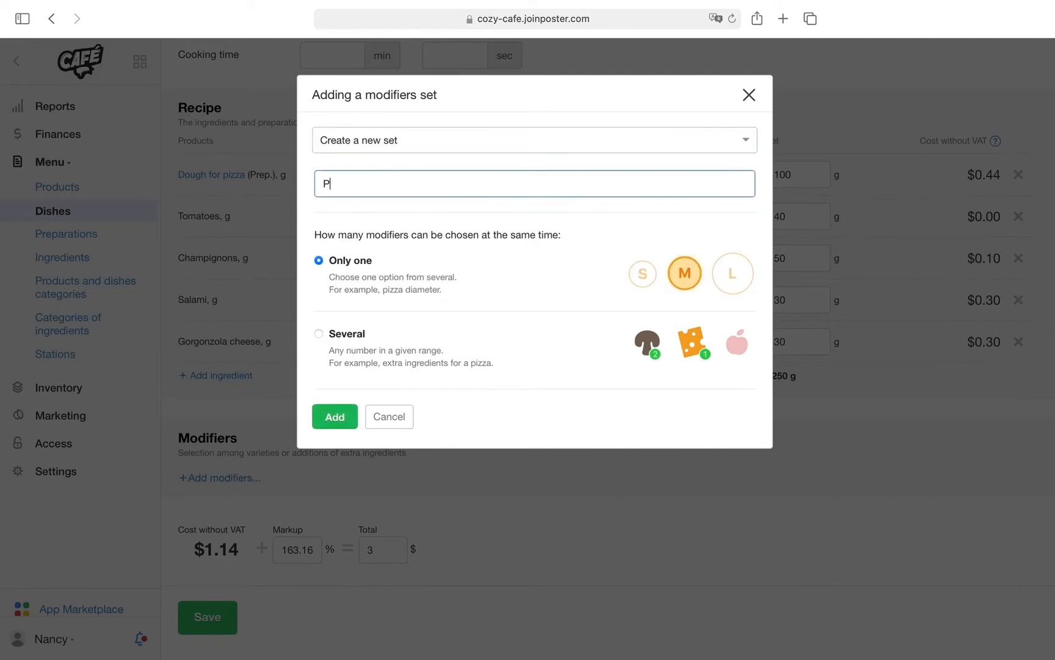
{"action": "type", "text": "Pizza toppings"}
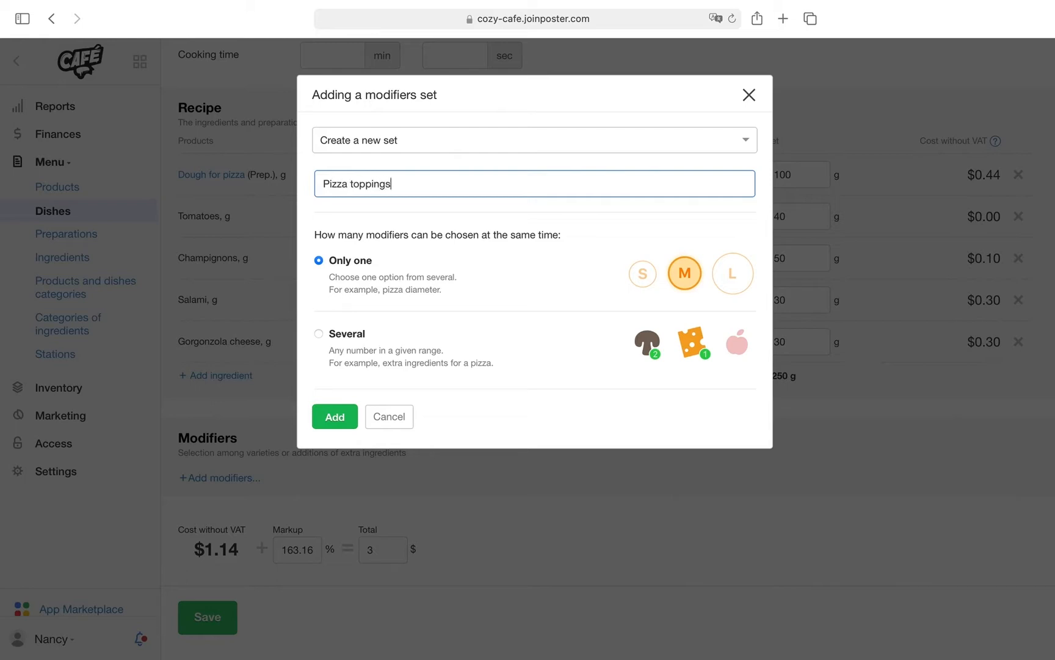
{"action": "mouse_move", "coordinate": [318, 334]}
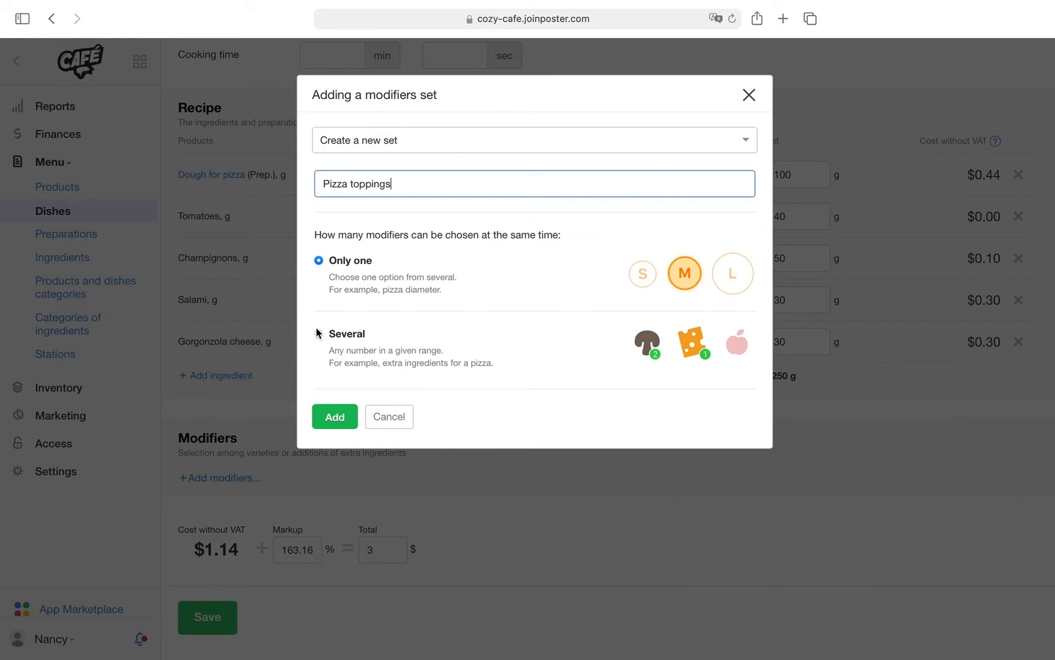
{"action": "left_click", "coordinate": [317, 334]}
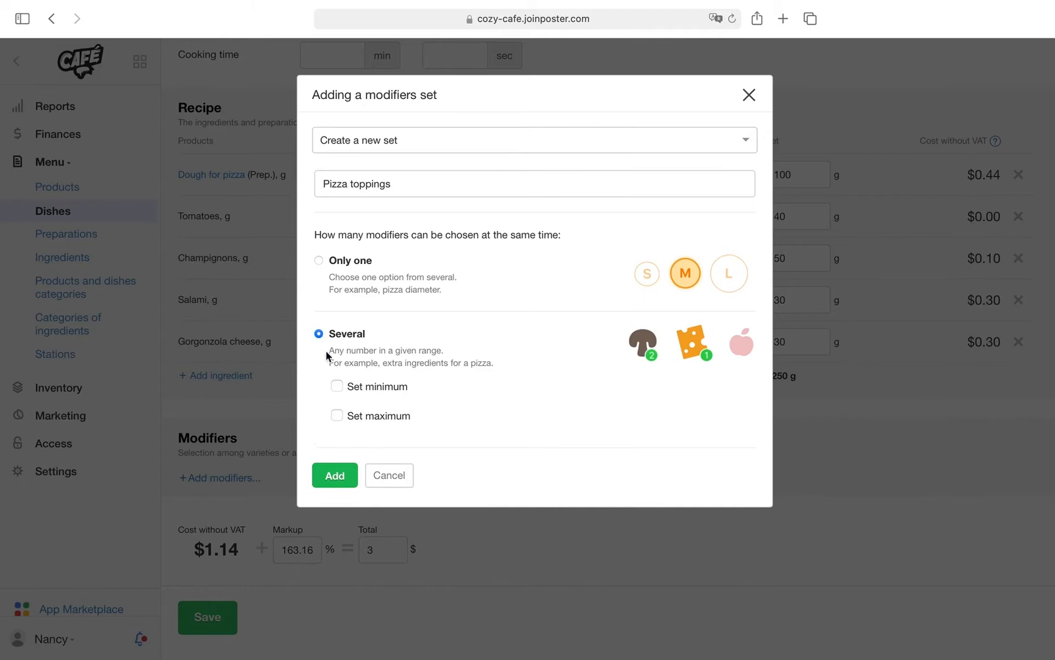
{"action": "left_click", "coordinate": [337, 415]}
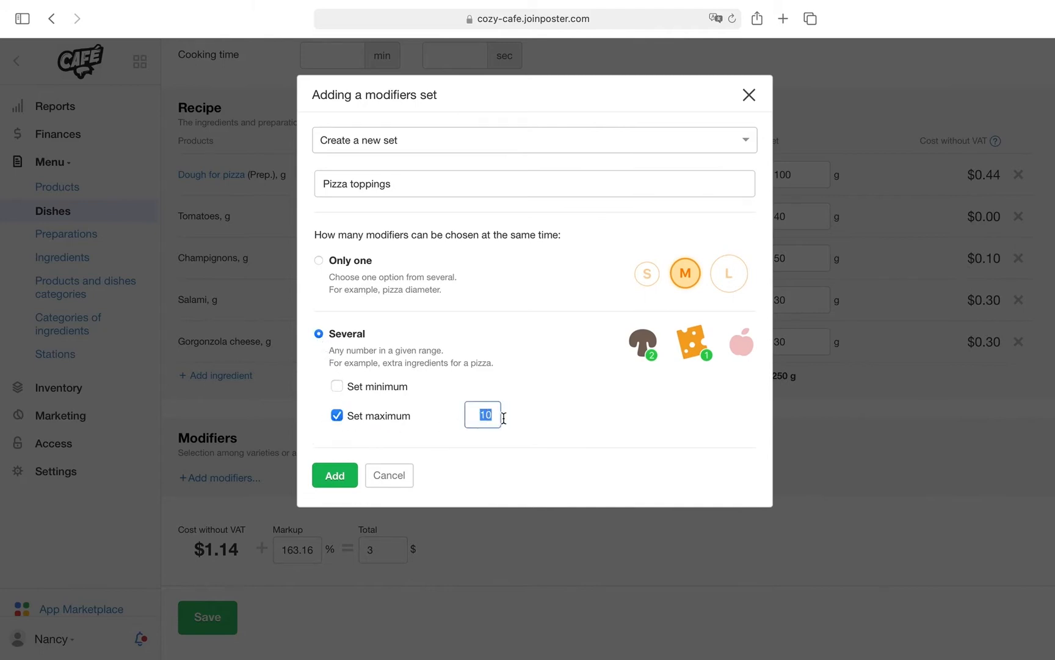
{"action": "type", "text": "5"}
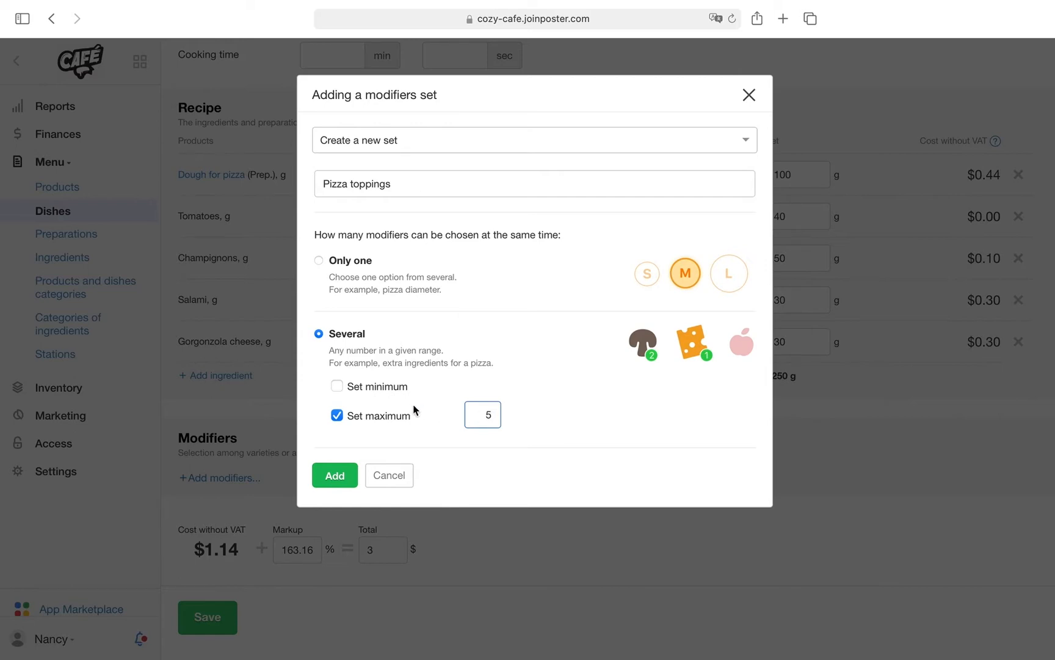
{"action": "left_click", "coordinate": [483, 414]}
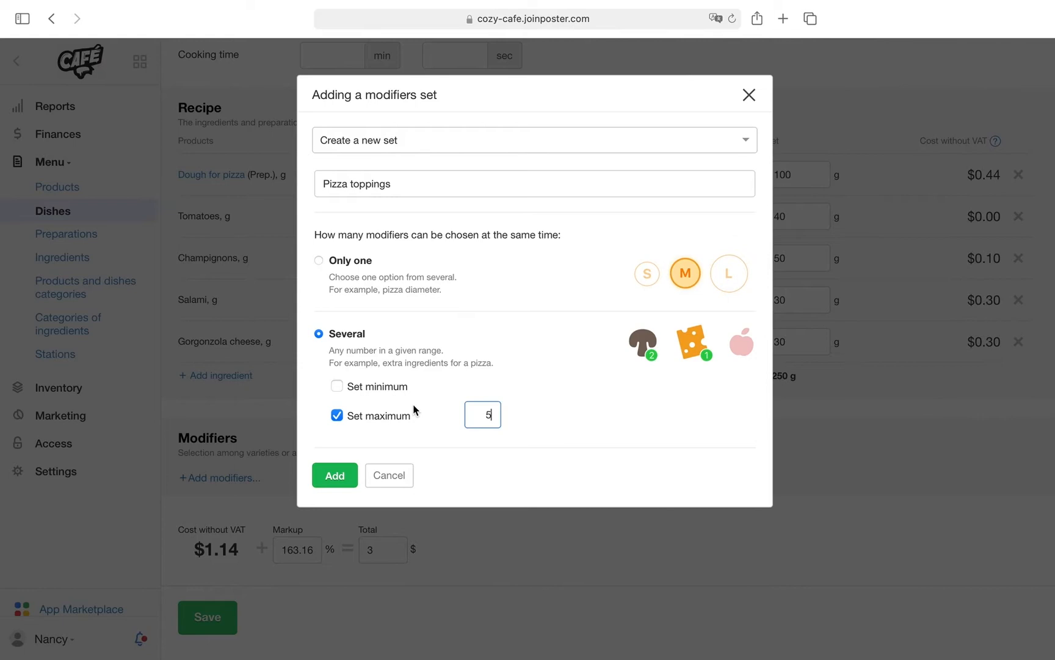
{"action": "mouse_move", "coordinate": [385, 428]}
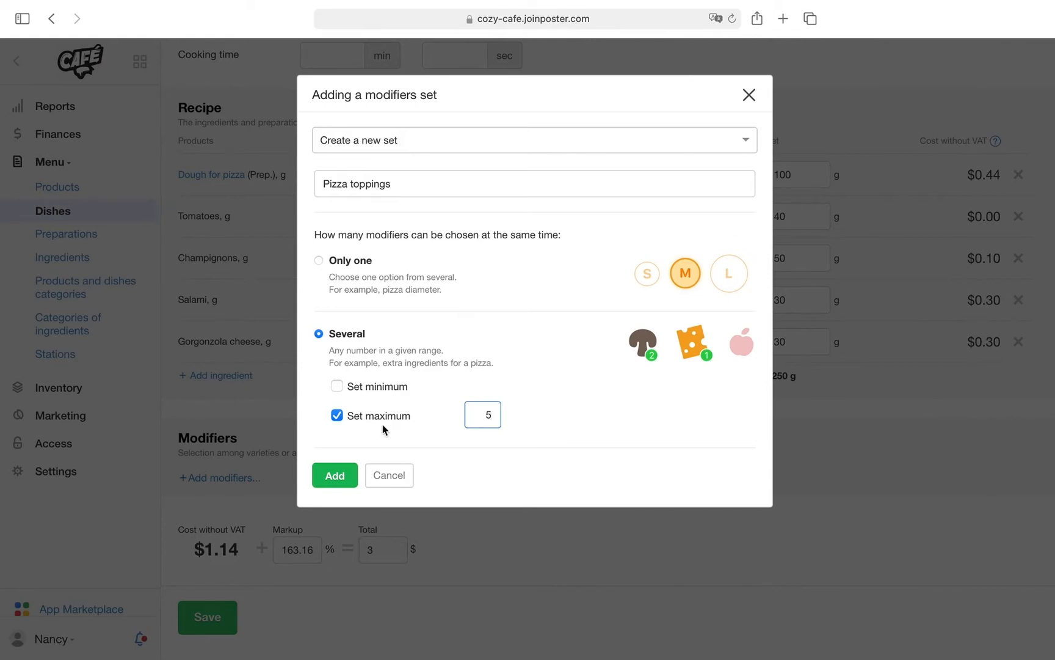
{"action": "left_click", "coordinate": [334, 475]}
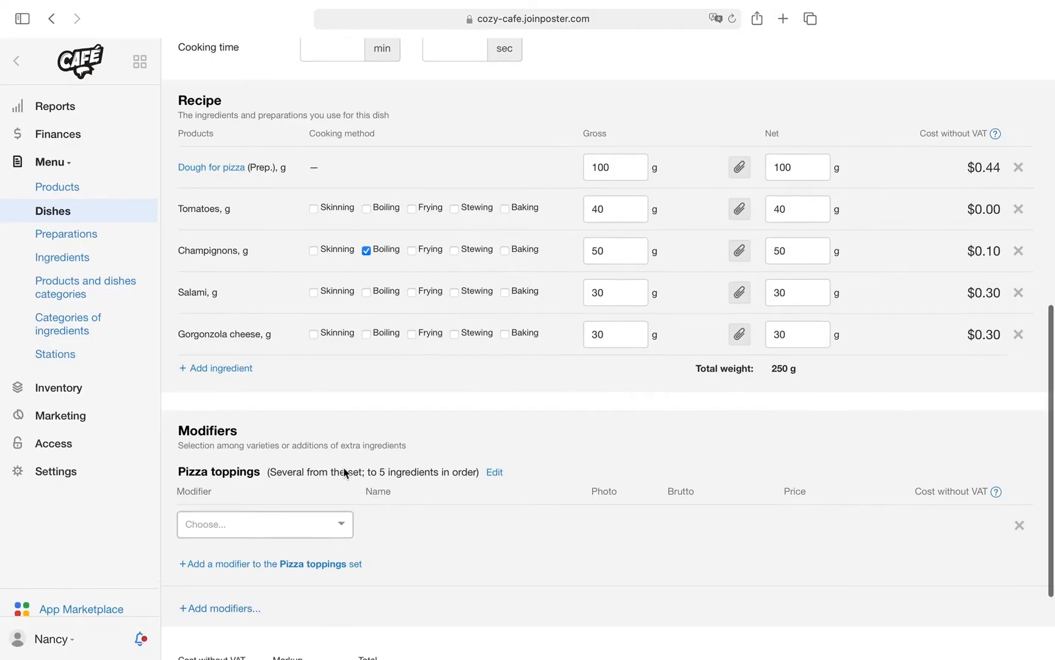
Add Onion, Champignons, Parmigiano cheese (brutto 20/25/15, prices 0.4/0.6/0.7) with photos and save Americana
{"action": "type", "text": "Onion, g"}
{"action": "type", "text": "Ch"}
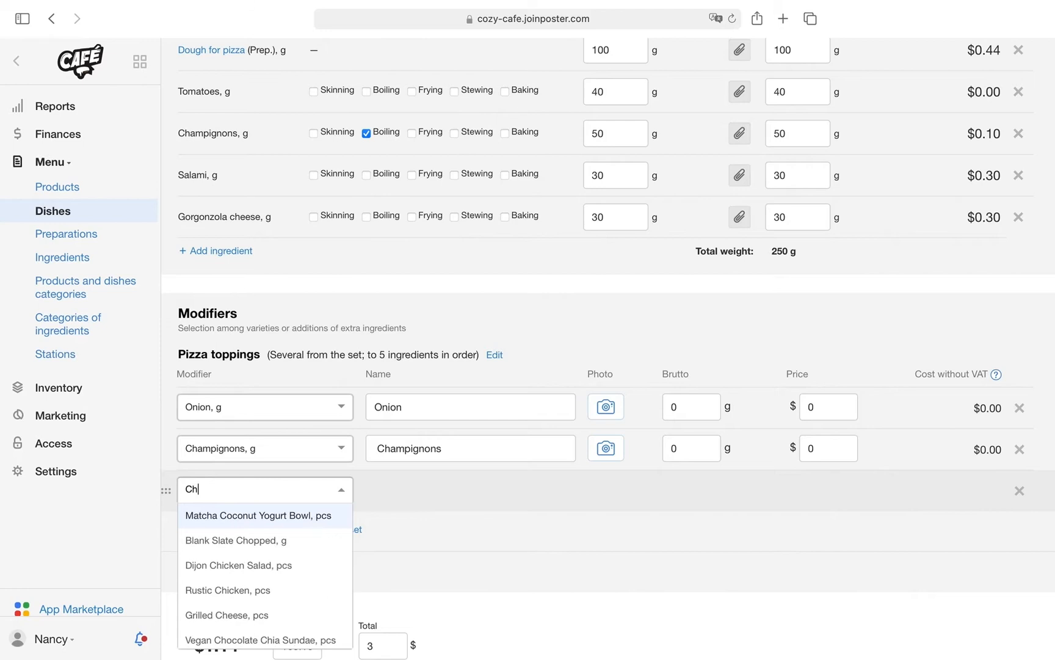
{"action": "left_click", "coordinate": [265, 490]}
{"action": "type", "text": "15"}
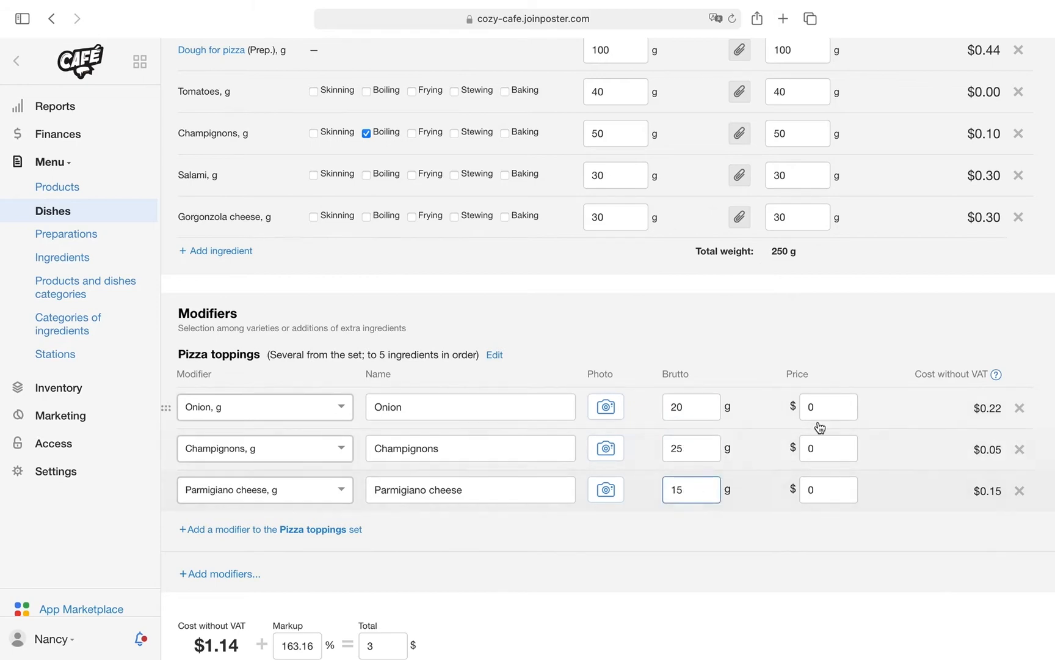
{"action": "left_click", "coordinate": [828, 448]}
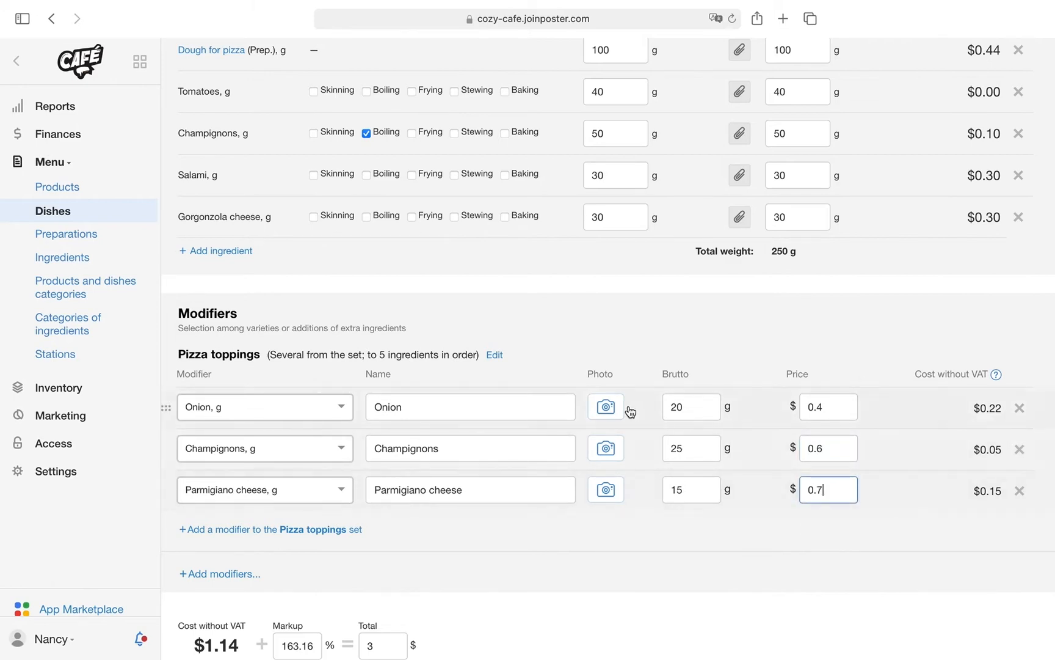
{"action": "left_click", "coordinate": [604, 407]}
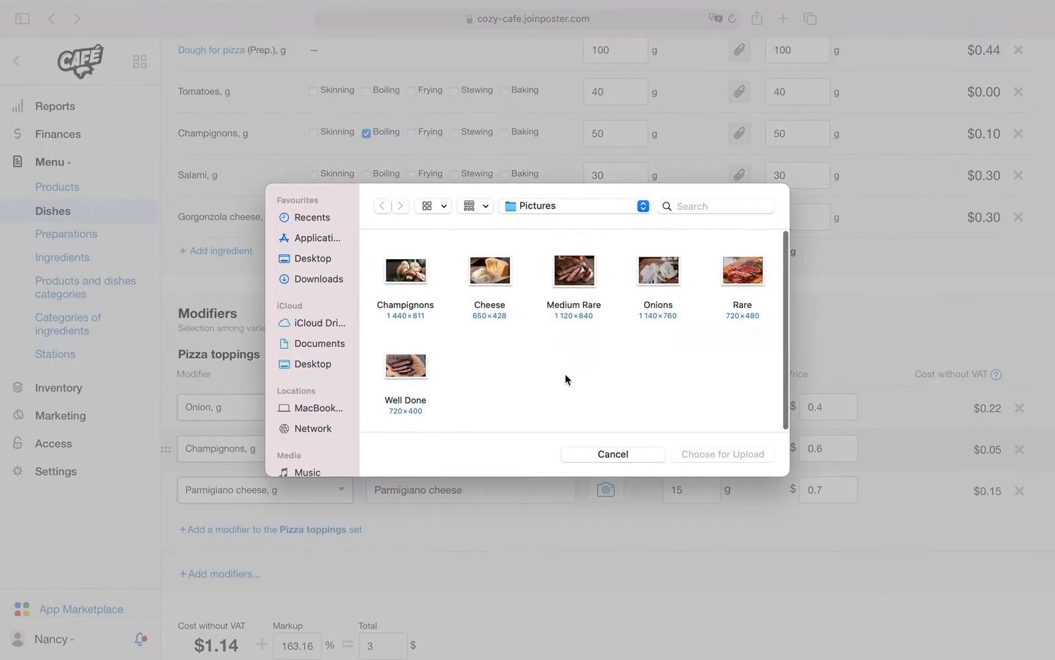
{"action": "left_click", "coordinate": [612, 454]}
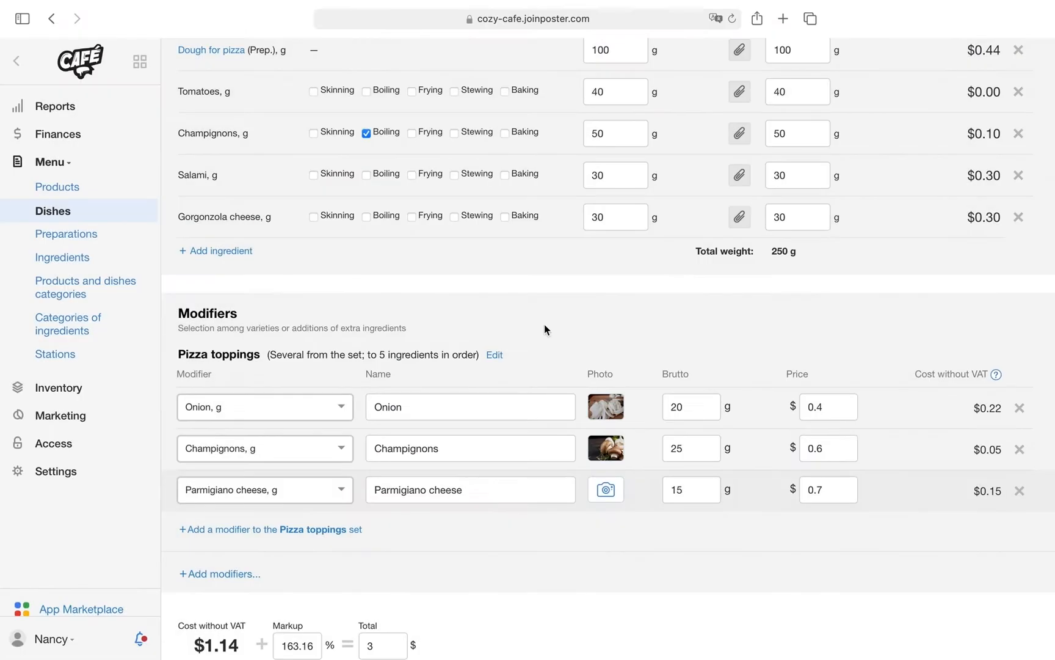
{"action": "scroll", "scroll_direction": "down", "scroll_amount": 3}
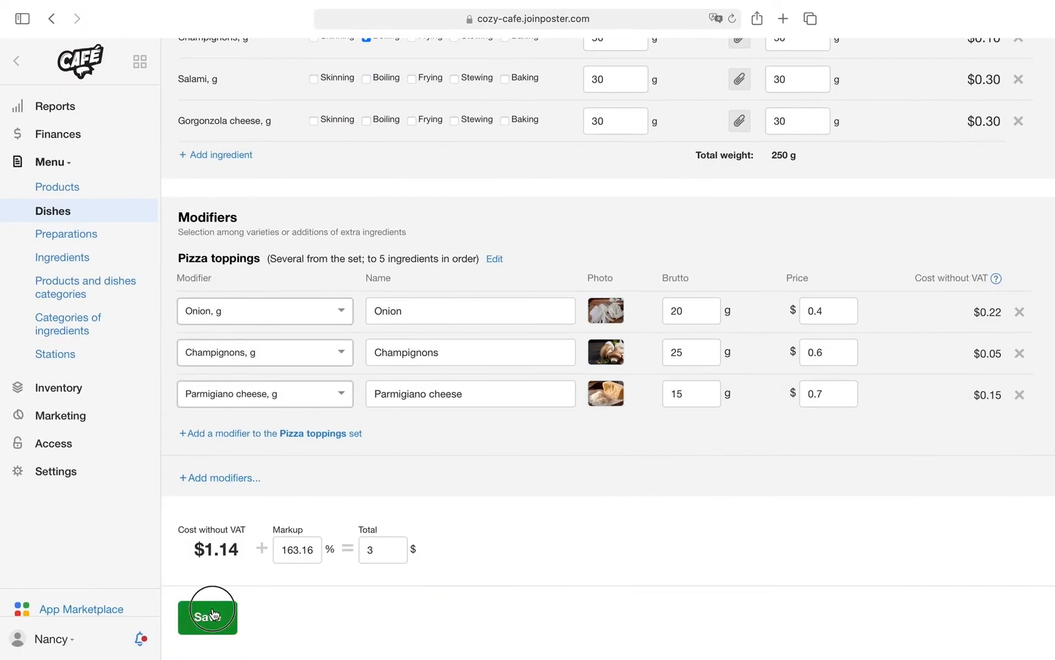
{"action": "left_click", "coordinate": [208, 611]}
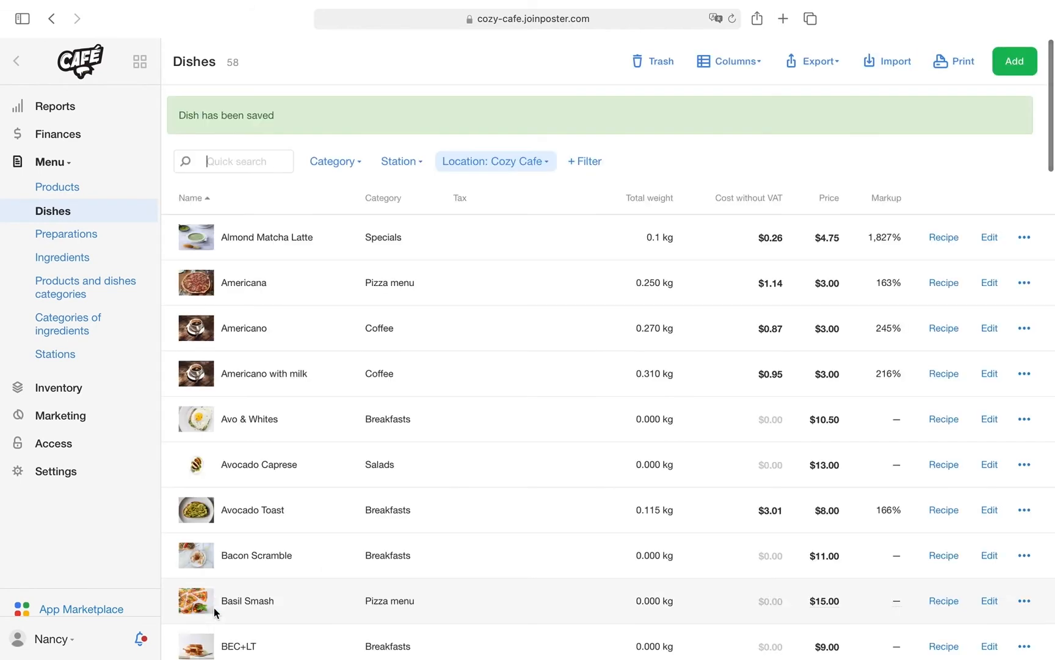
{"action": "mouse_move", "coordinate": [179, 559]}
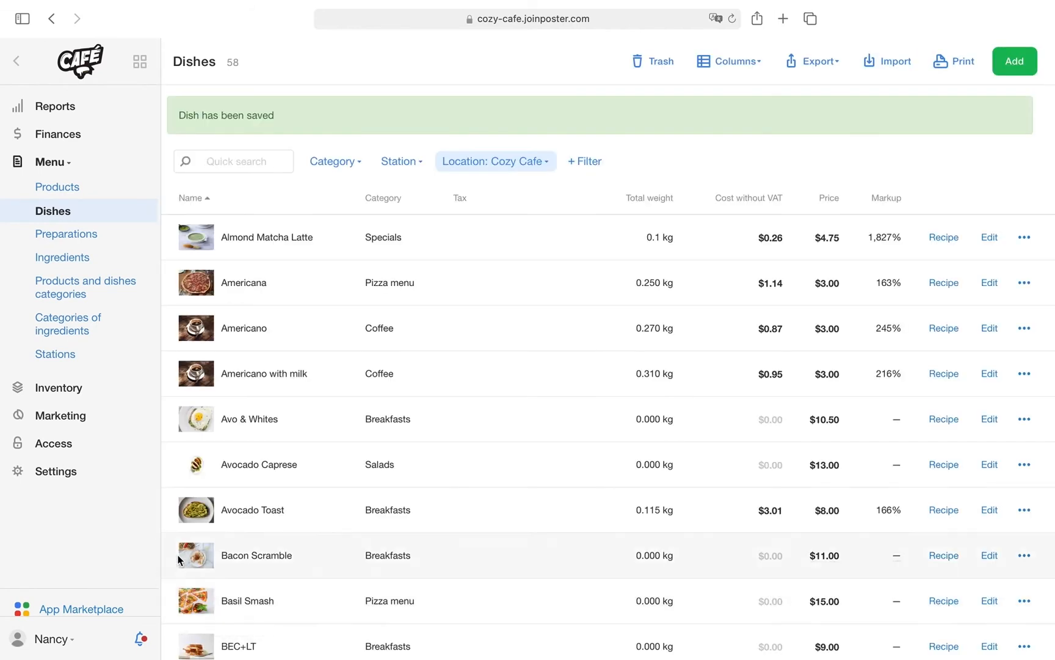
{"action": "scroll", "scroll_direction": "down", "scroll_amount": 3}
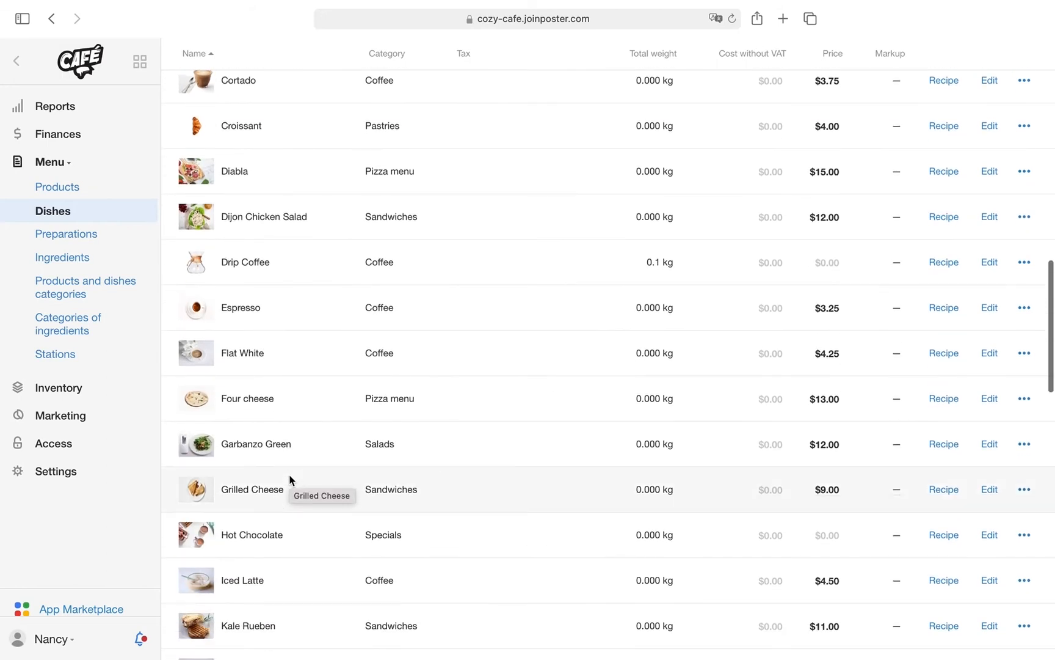
{"action": "scroll", "scroll_direction": "down", "scroll_amount": 3}
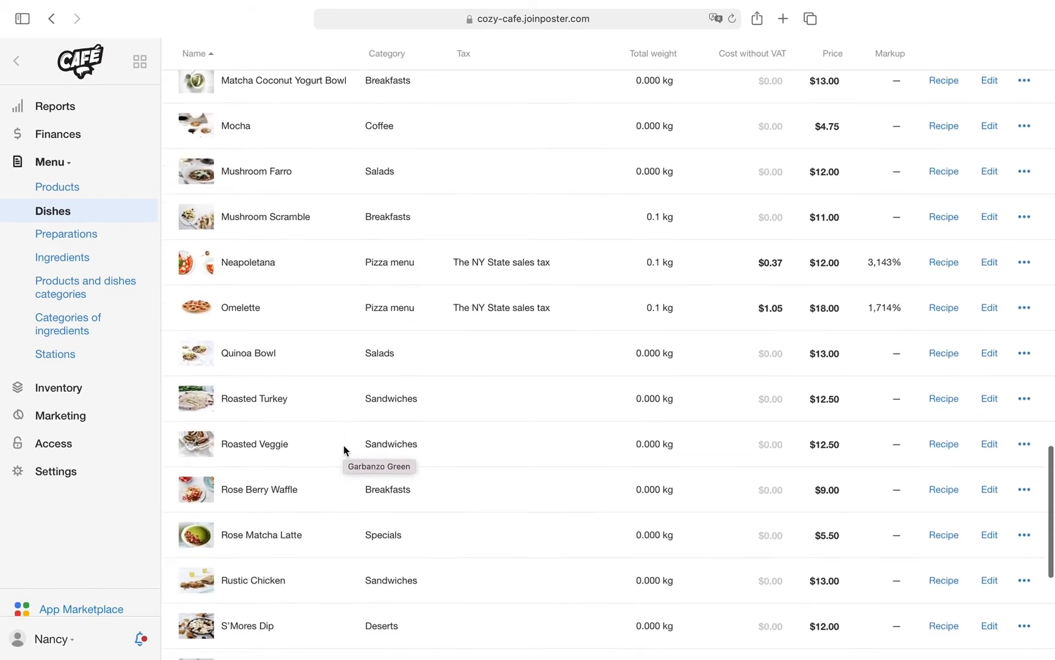
{"action": "scroll", "scroll_direction": "down", "scroll_amount": 3}
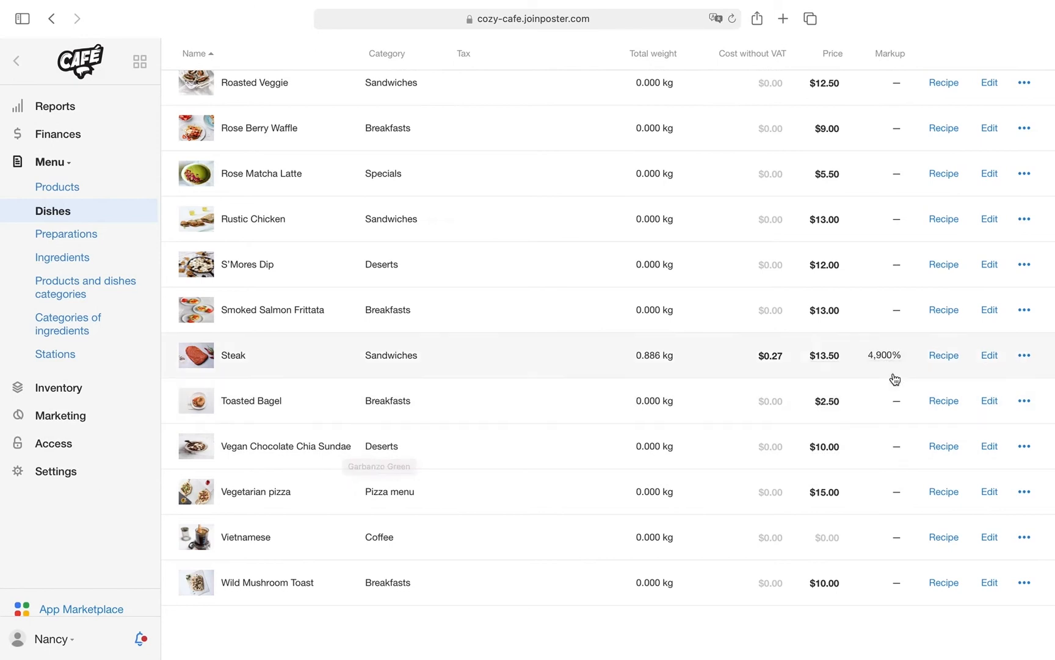
Bring up the Steak dish for editing, down to its recipe and Modifiers section
{"action": "left_click", "coordinate": [988, 354]}
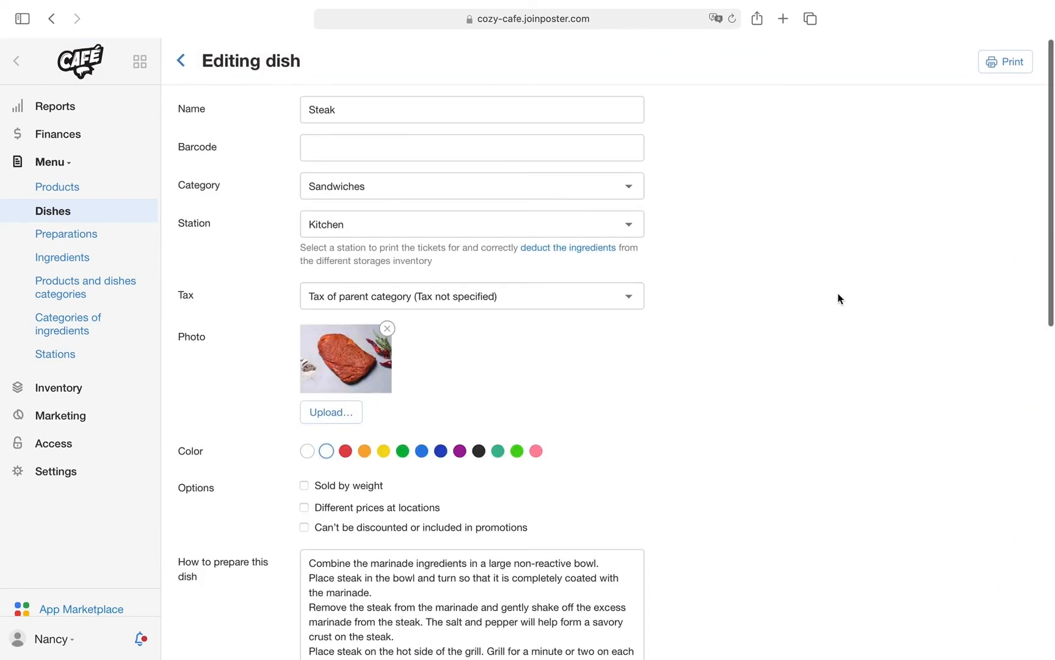
{"action": "scroll", "scroll_direction": "down", "scroll_amount": 3}
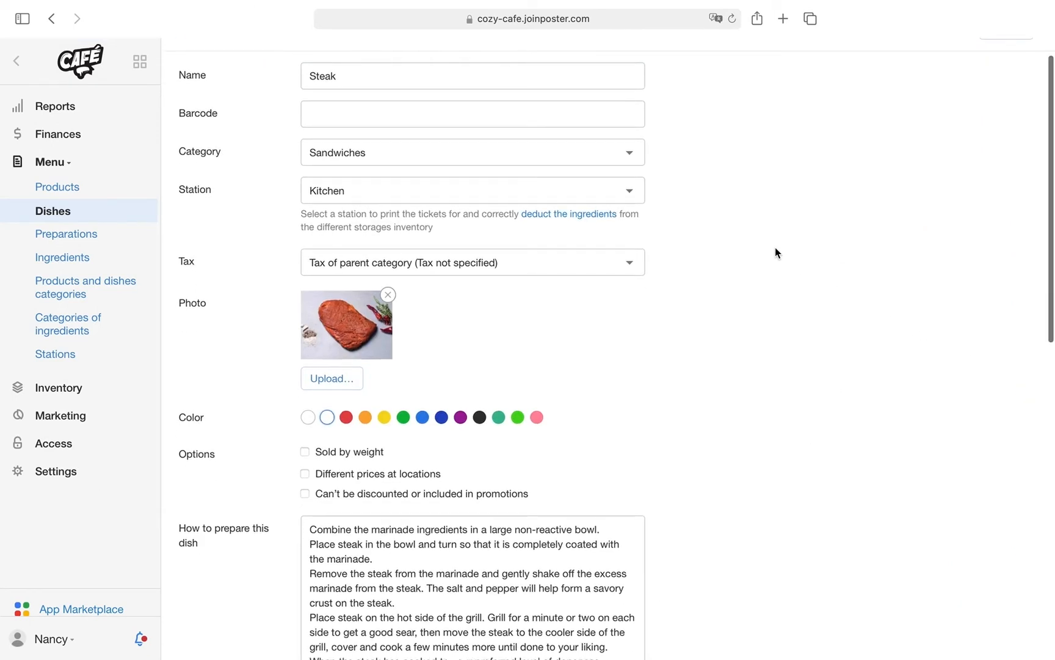
{"action": "scroll", "scroll_direction": "down", "scroll_amount": 3}
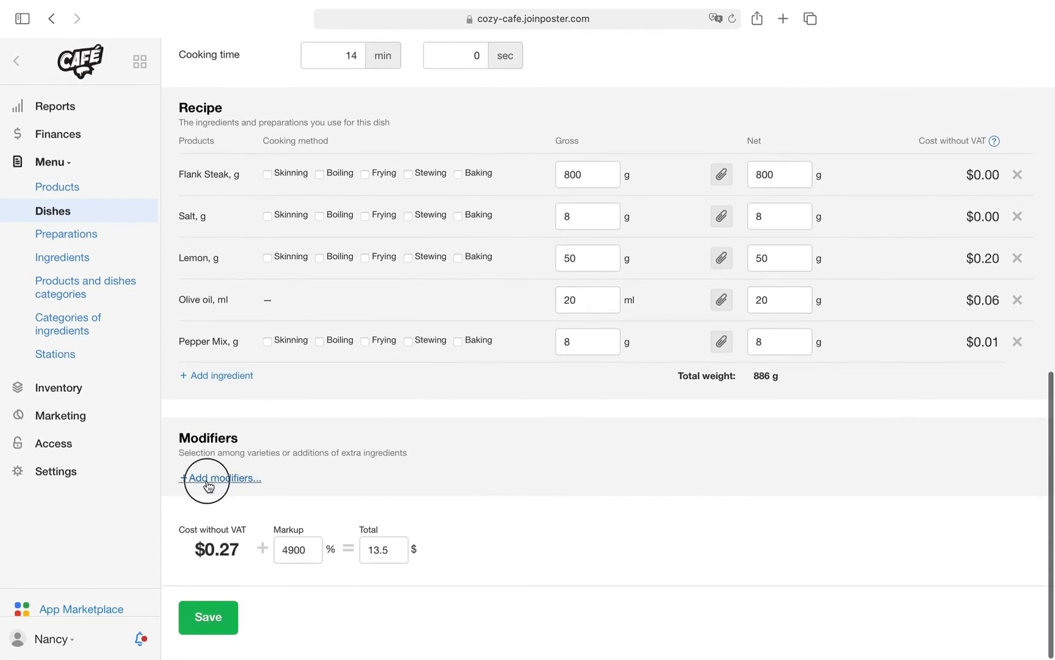
Create a 'Degree of doneness' set on Steak allowing only one choice
{"action": "left_click", "coordinate": [220, 477]}
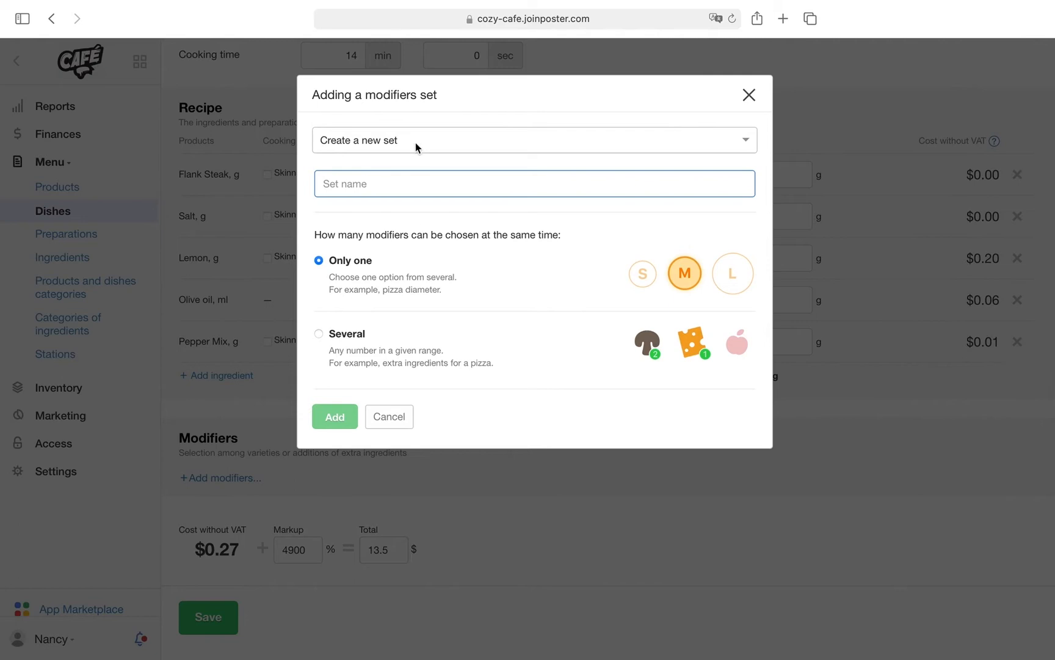
{"action": "mouse_move", "coordinate": [394, 183]}
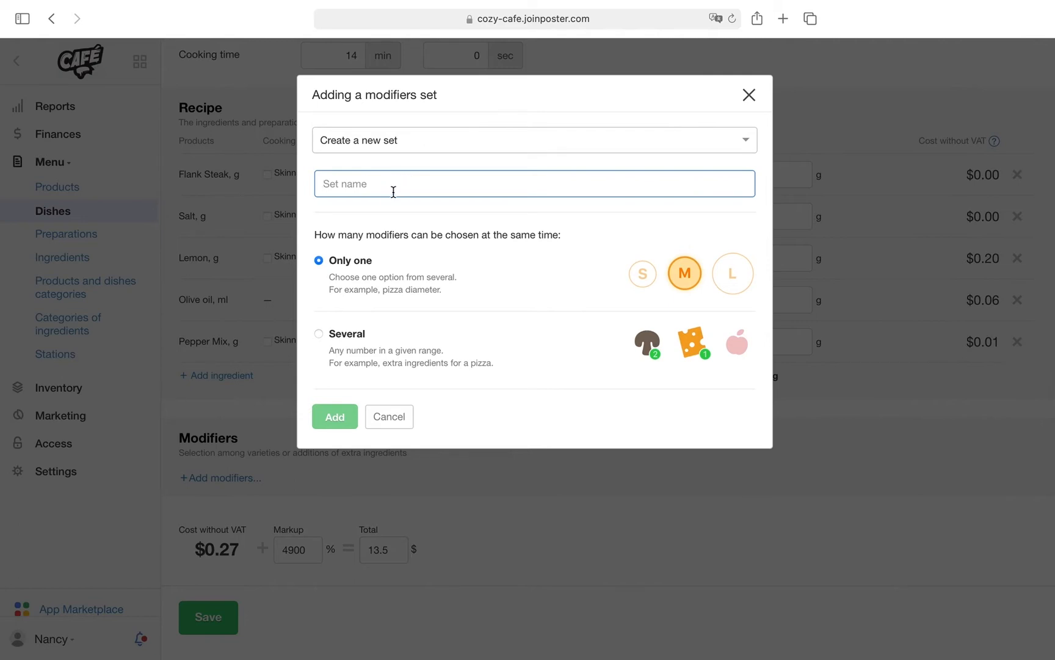
{"action": "type", "text": "Degree of done"}
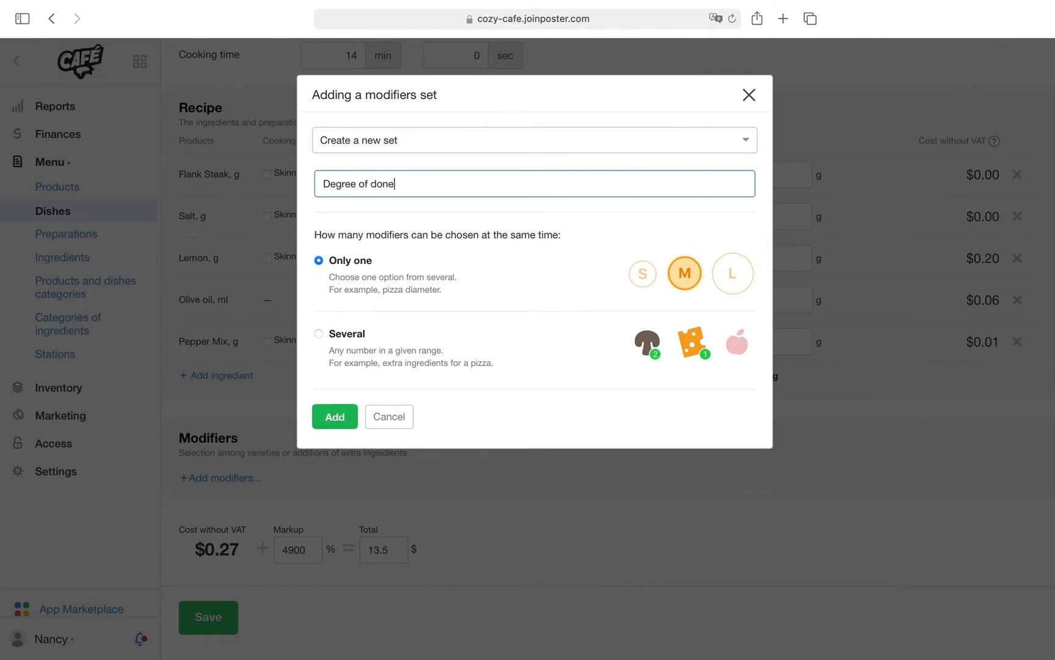
{"action": "type", "text": "ness"}
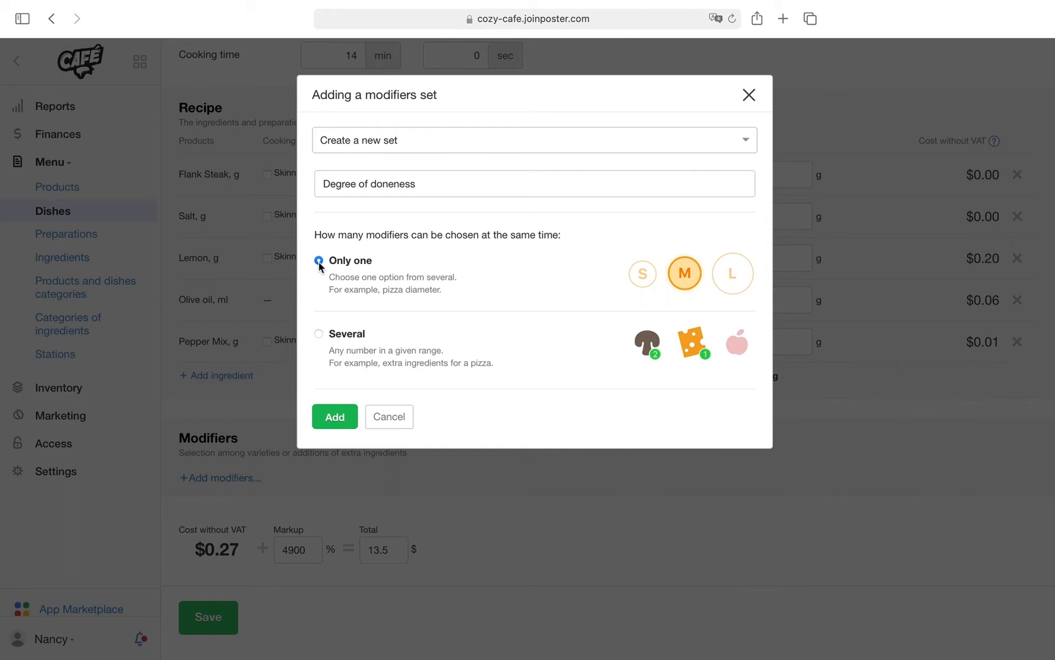
{"action": "left_click", "coordinate": [334, 417]}
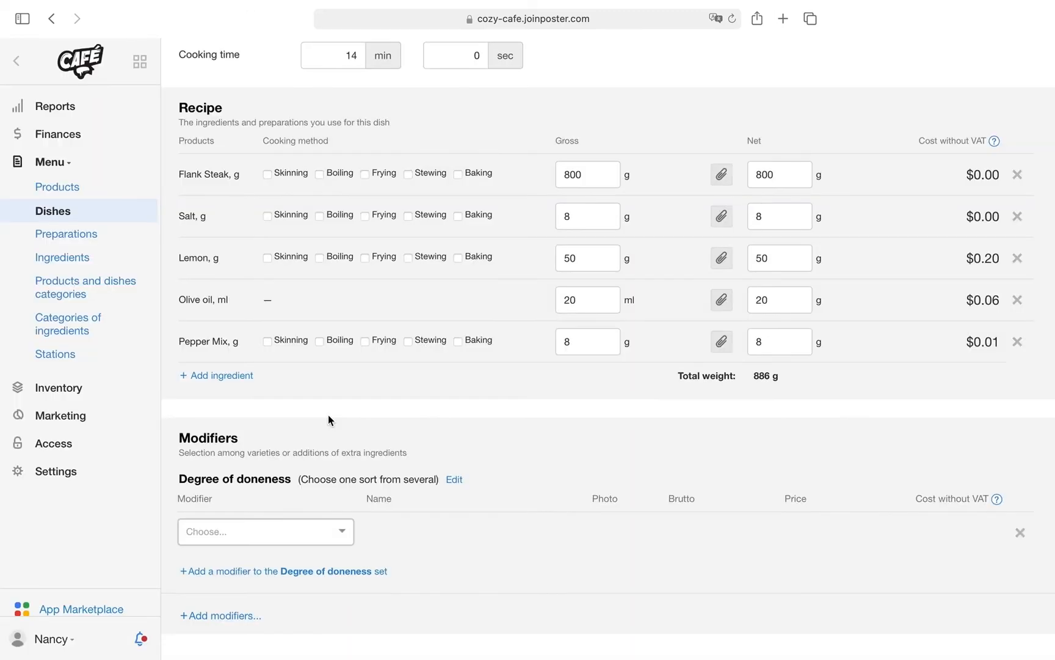
Add three 'No extra ingredients' modifiers renamed Rare, Medium Rare and Well Done at $0
{"action": "scroll", "scroll_direction": "down", "scroll_amount": 3}
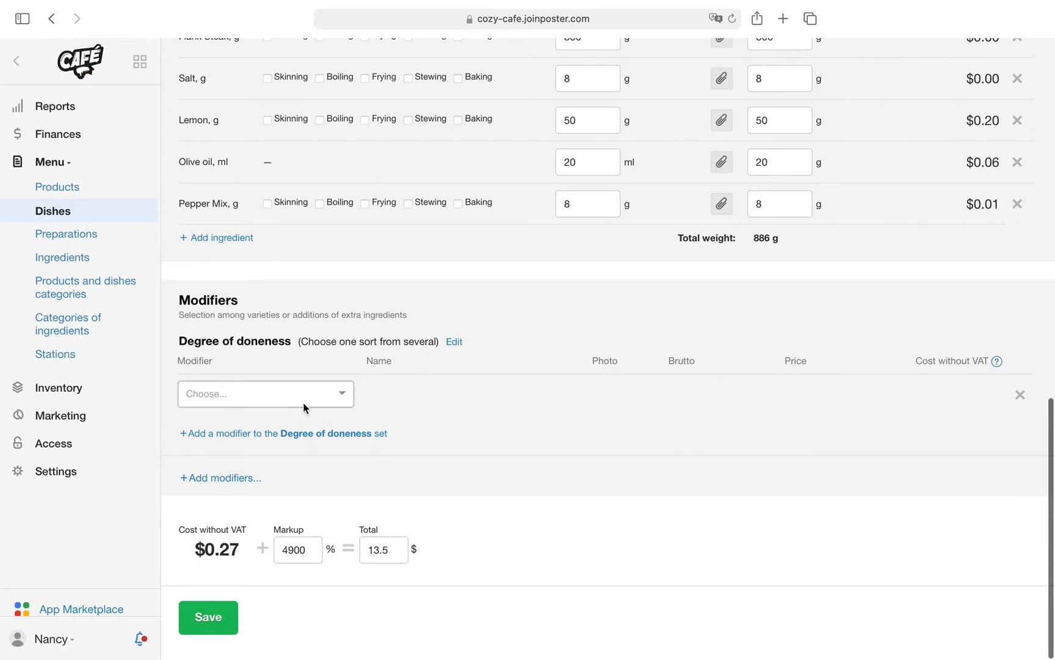
{"action": "left_click", "coordinate": [265, 393]}
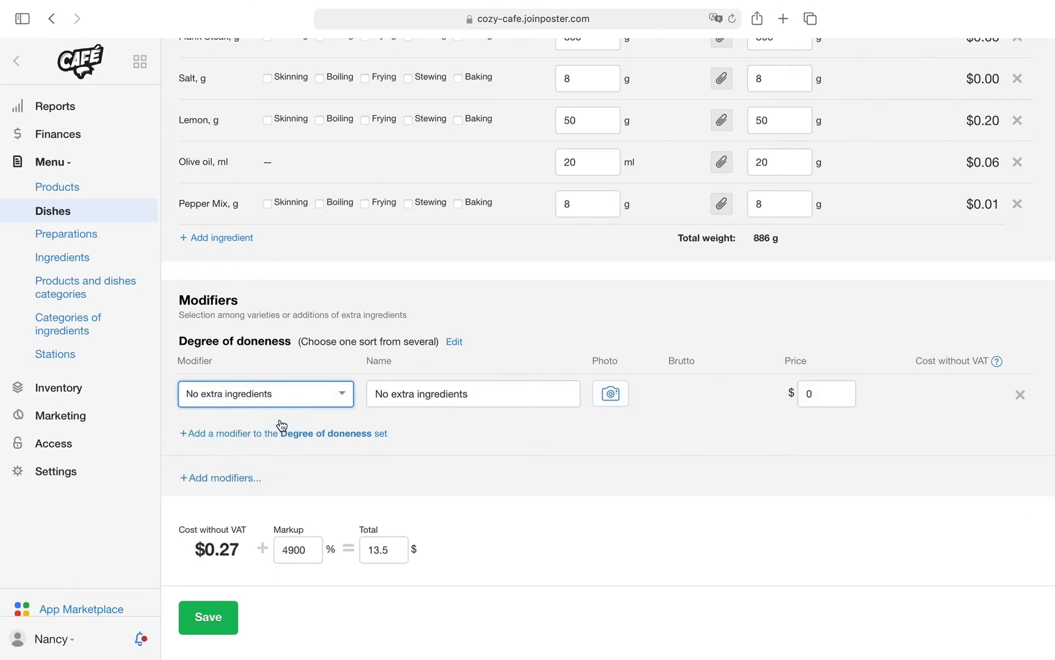
{"action": "left_click", "coordinate": [284, 432]}
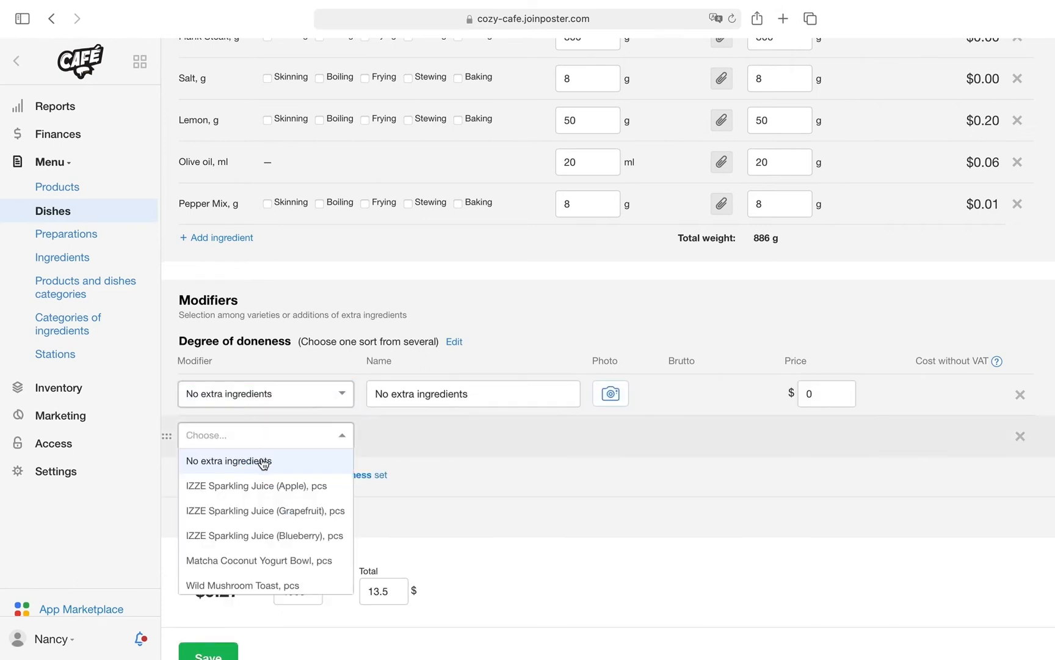
{"action": "left_click", "coordinate": [227, 461]}
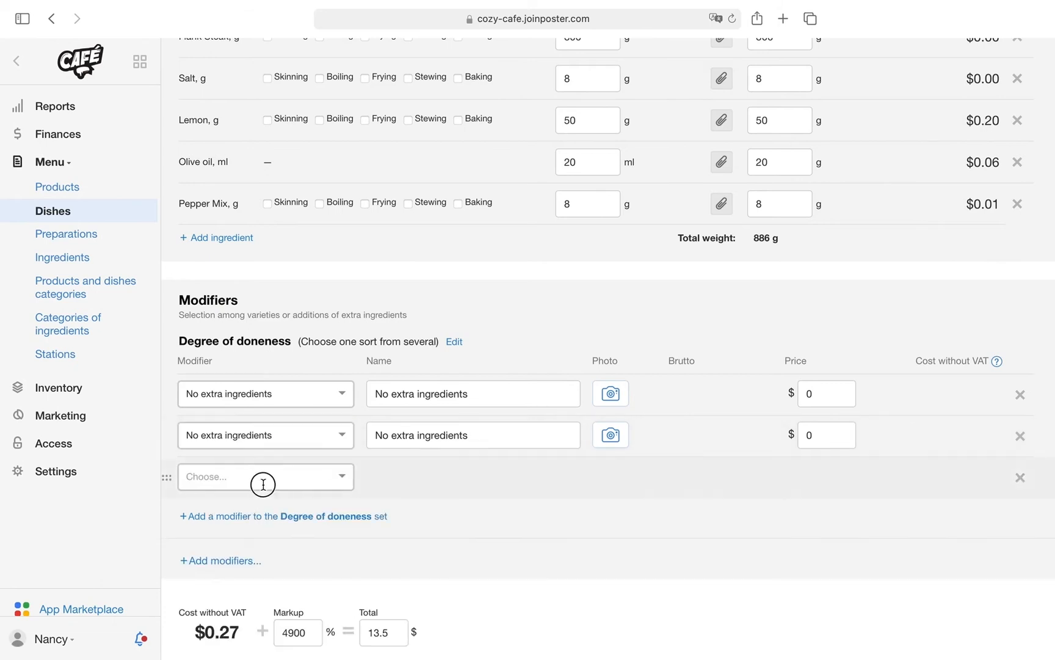
{"action": "left_click", "coordinate": [265, 477]}
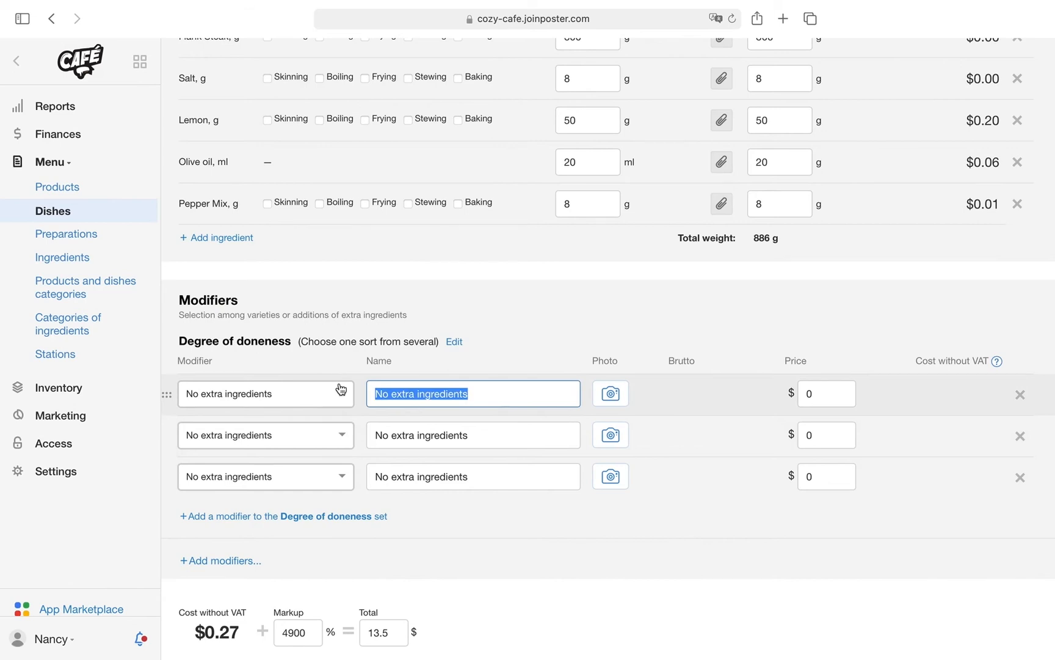
{"action": "type", "text": "Medium Rare"}
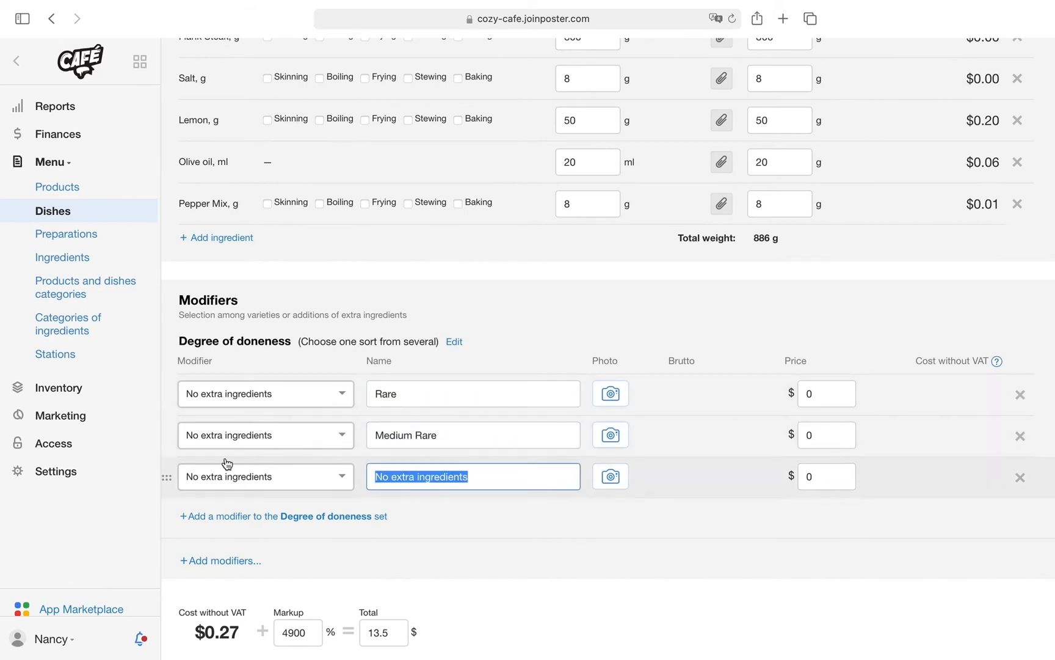
{"action": "type", "text": "Well Done"}
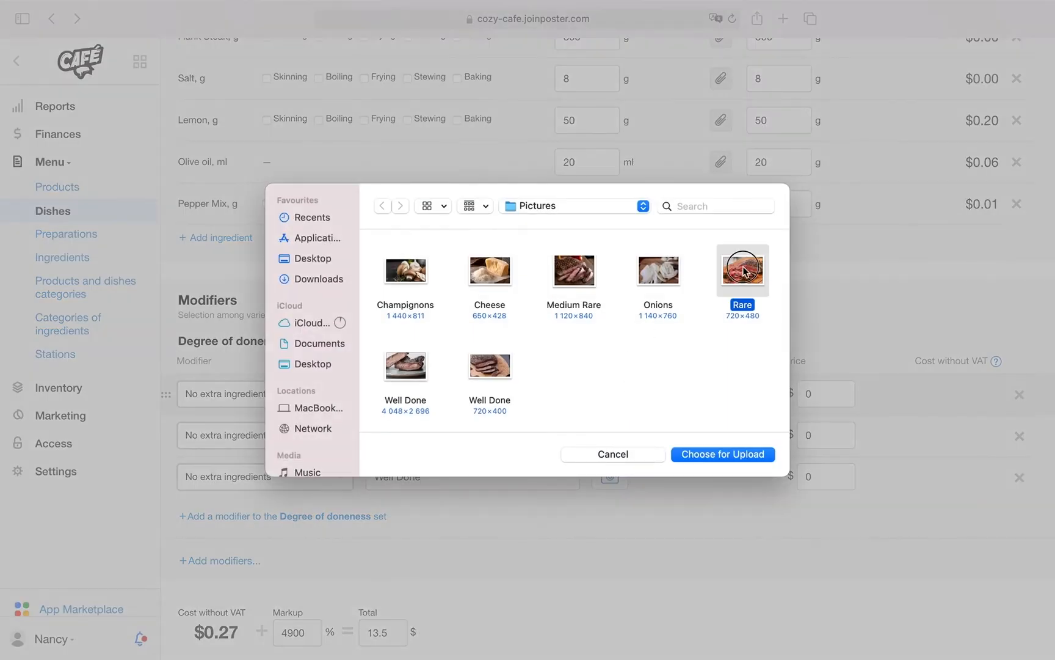
Attach steak photos to the doneness modifiers, save Steak and go to the POS register
{"action": "left_click", "coordinate": [722, 453]}
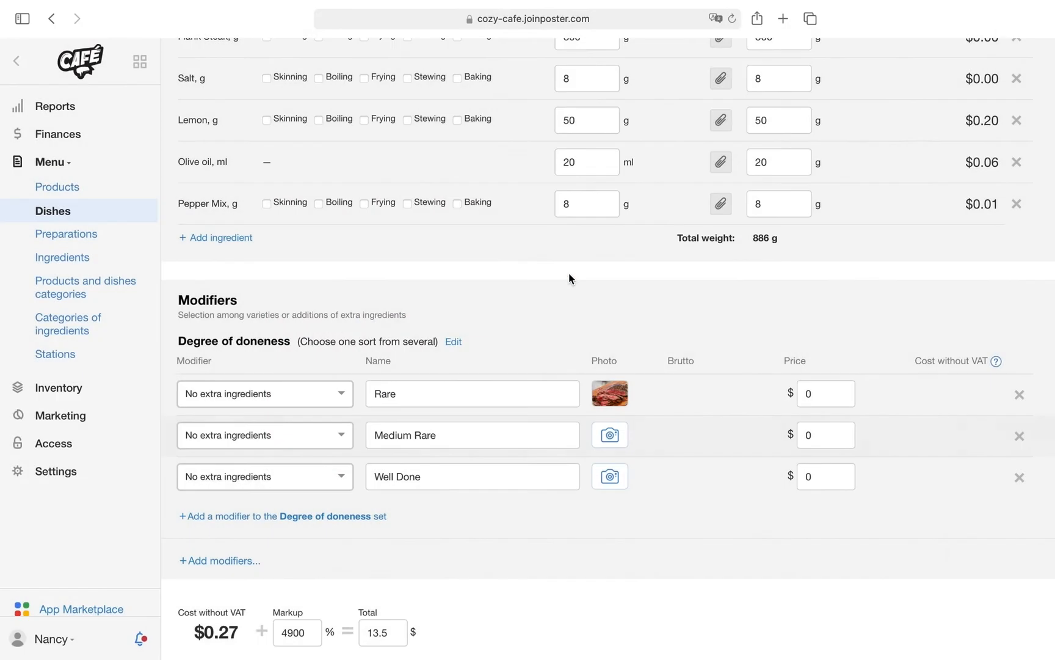
{"action": "left_click", "coordinate": [610, 434]}
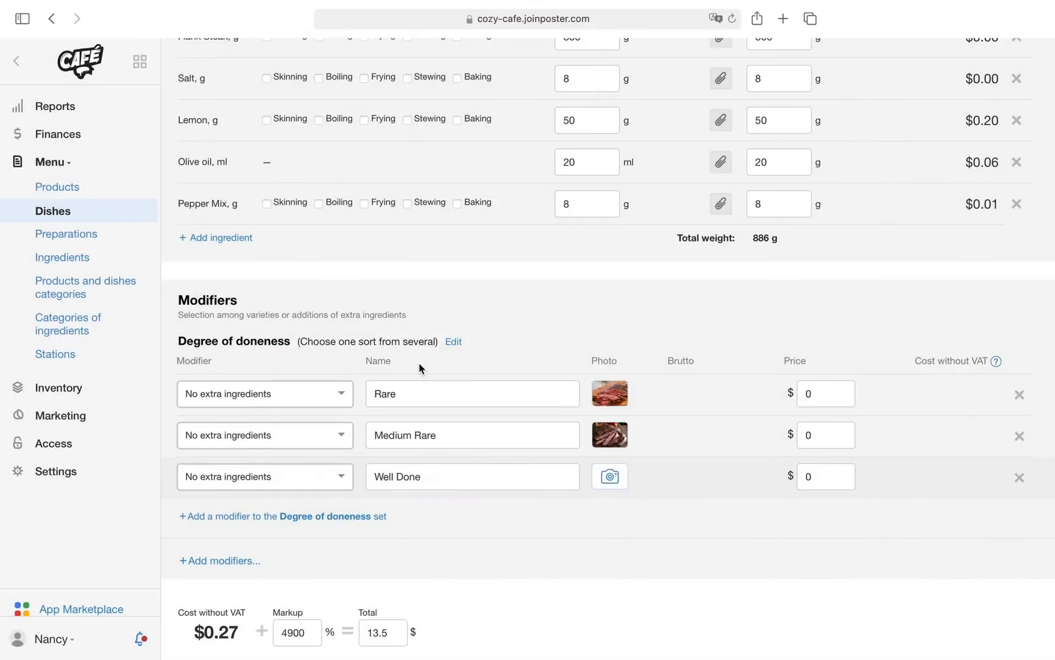
{"action": "scroll", "scroll_direction": "down", "scroll_amount": 3}
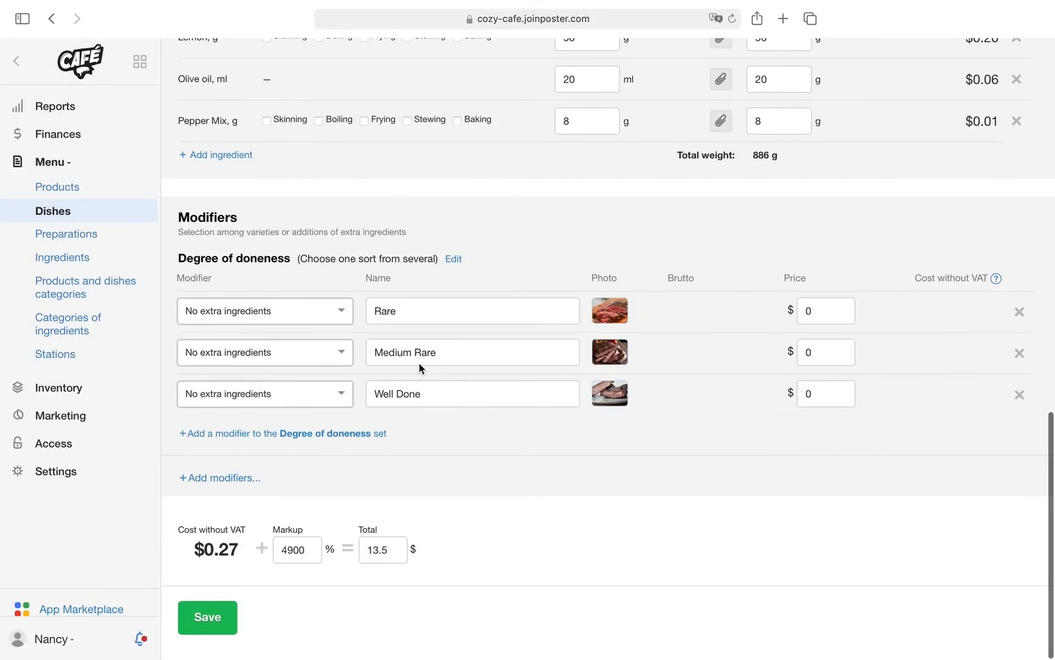
{"action": "left_click", "coordinate": [208, 617]}
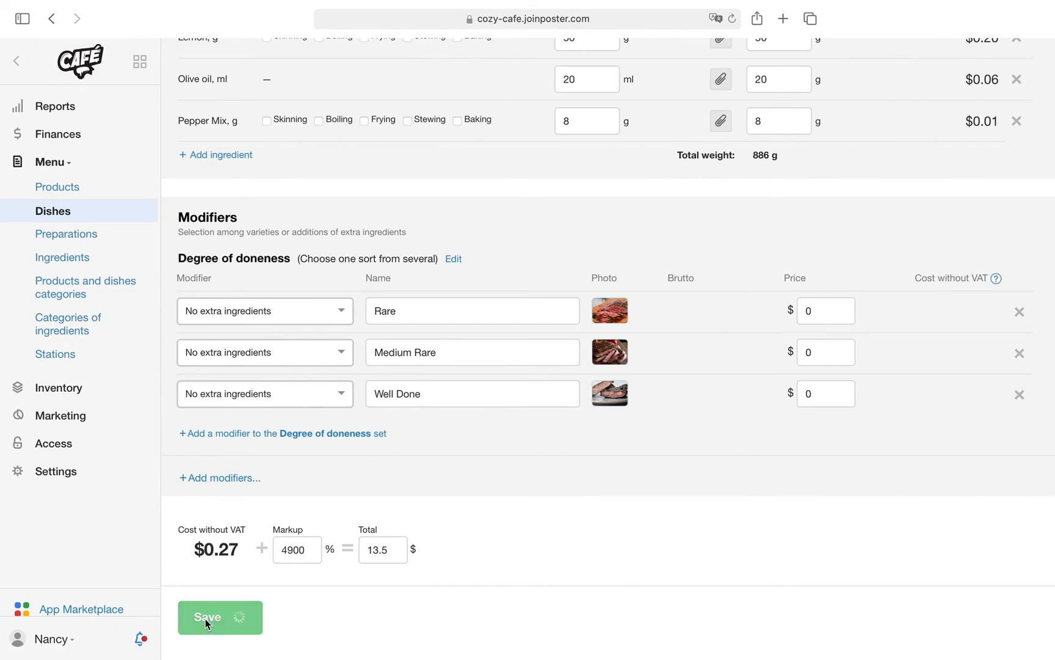
{"action": "left_click", "coordinate": [219, 617]}
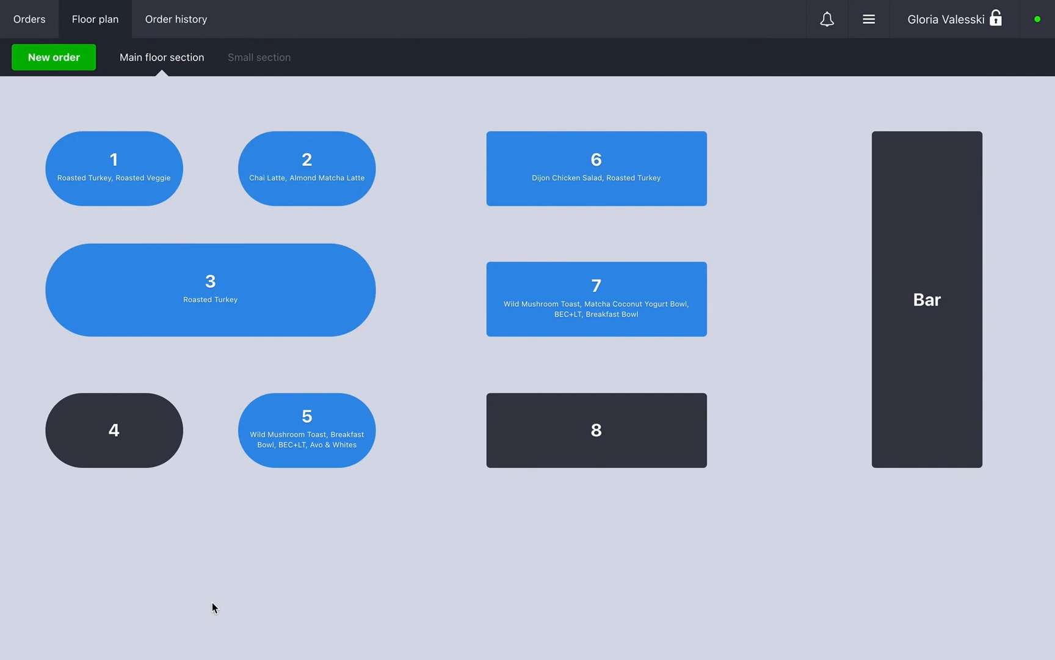
Order an Americana for table 4 with Champignons ×2 and Parmigiano cheese, total $4.90
{"action": "left_click", "coordinate": [113, 430]}
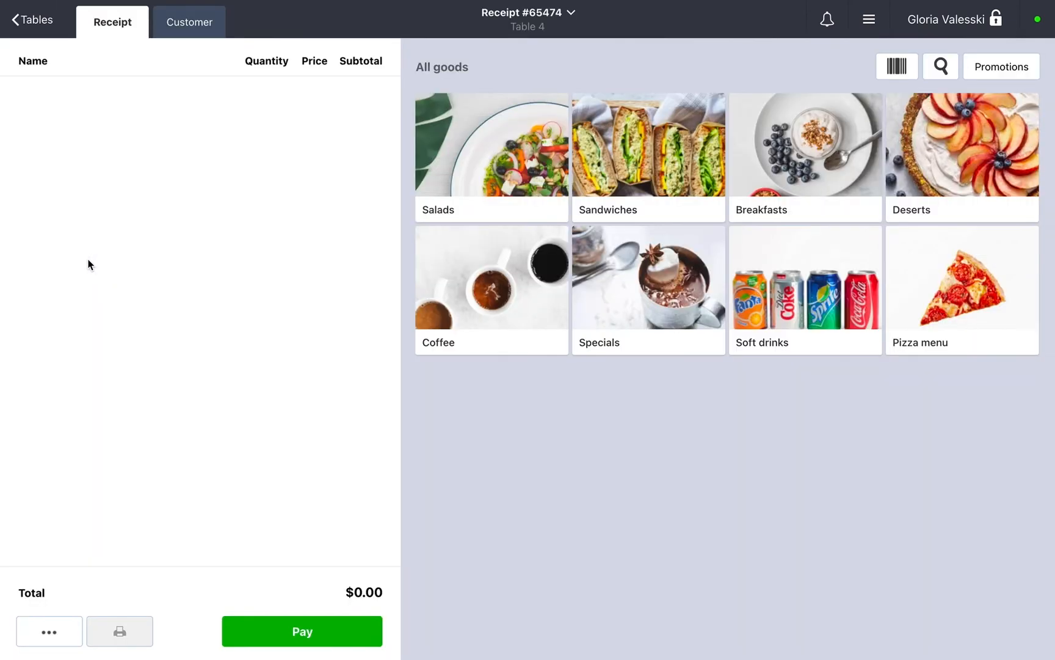
{"action": "mouse_move", "coordinate": [961, 280]}
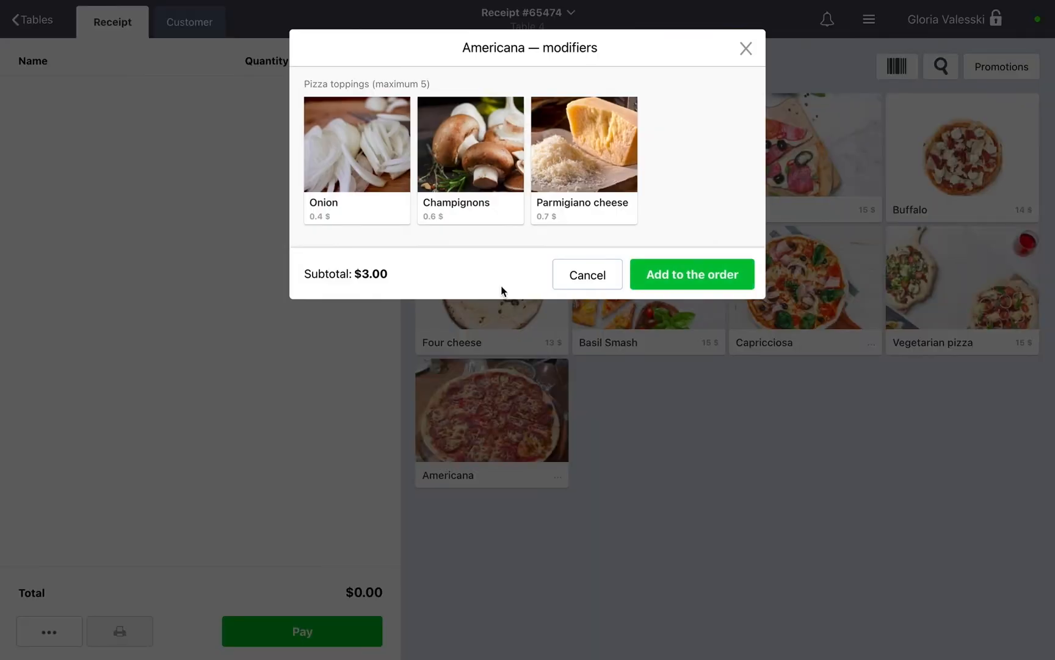
{"action": "left_click", "coordinate": [583, 144]}
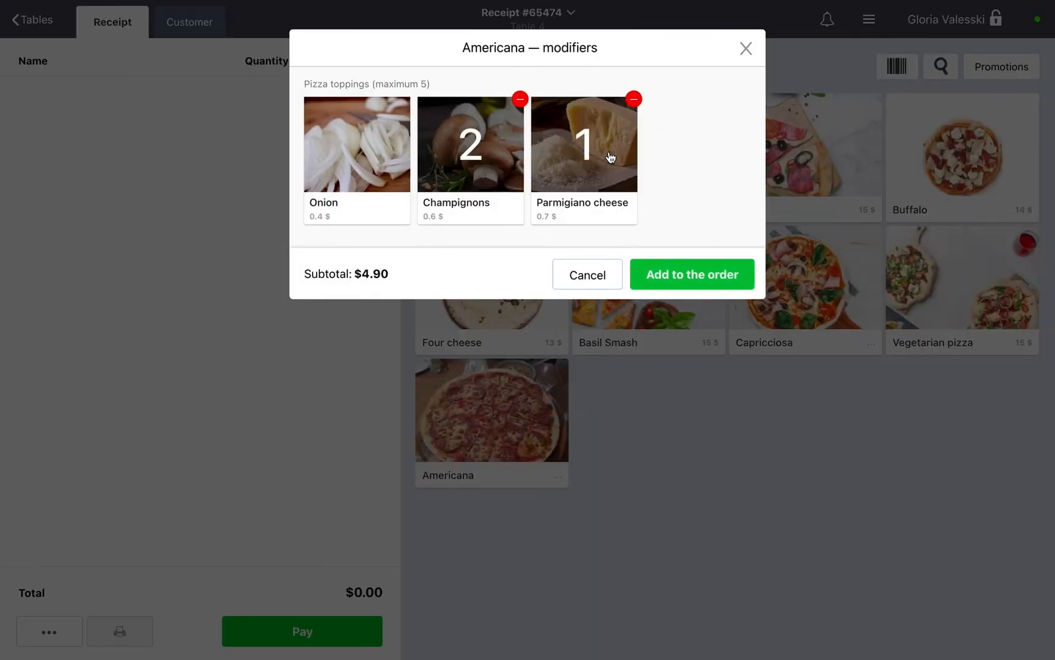
{"action": "left_click", "coordinate": [691, 274]}
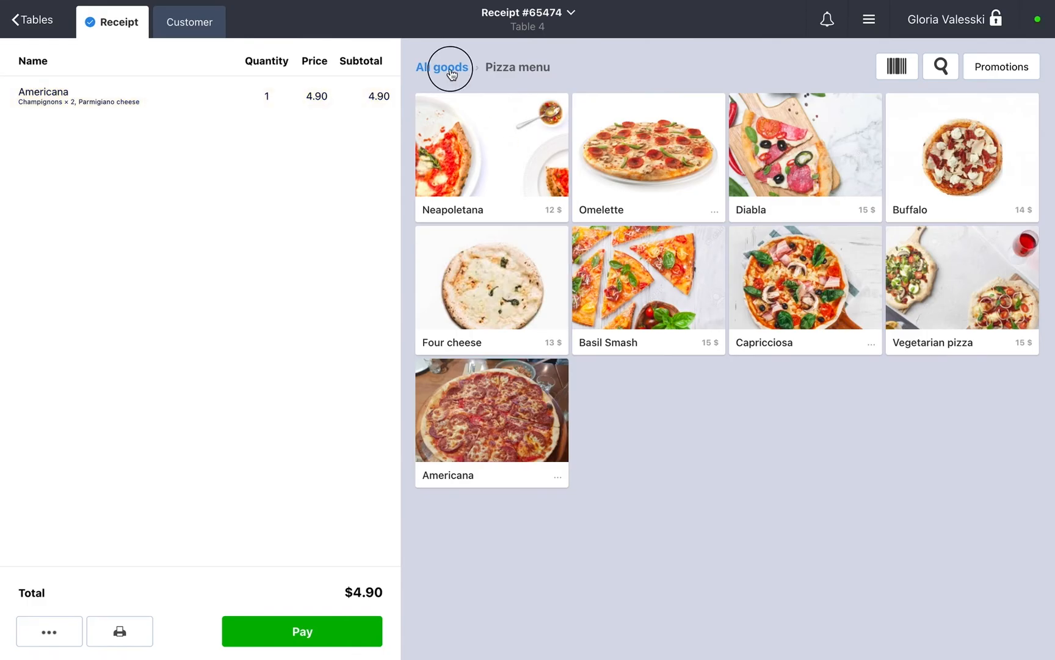
Add a Medium Rare Steak at $13.50 from Sandwiches, bringing the total to $18.40
{"action": "left_click", "coordinate": [442, 67]}
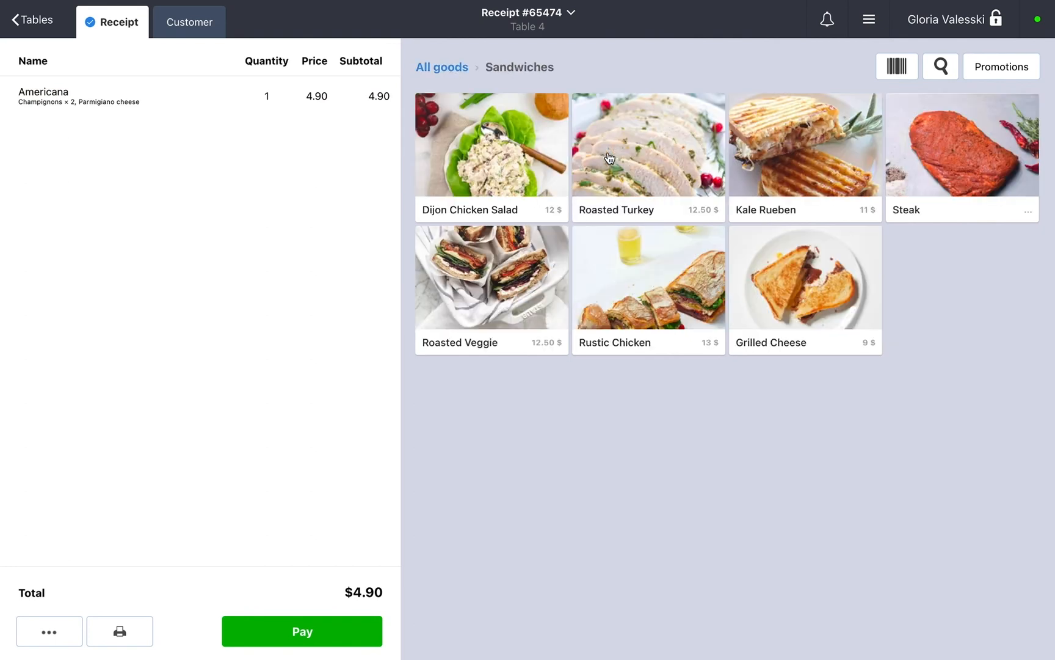
{"action": "left_click", "coordinate": [960, 144]}
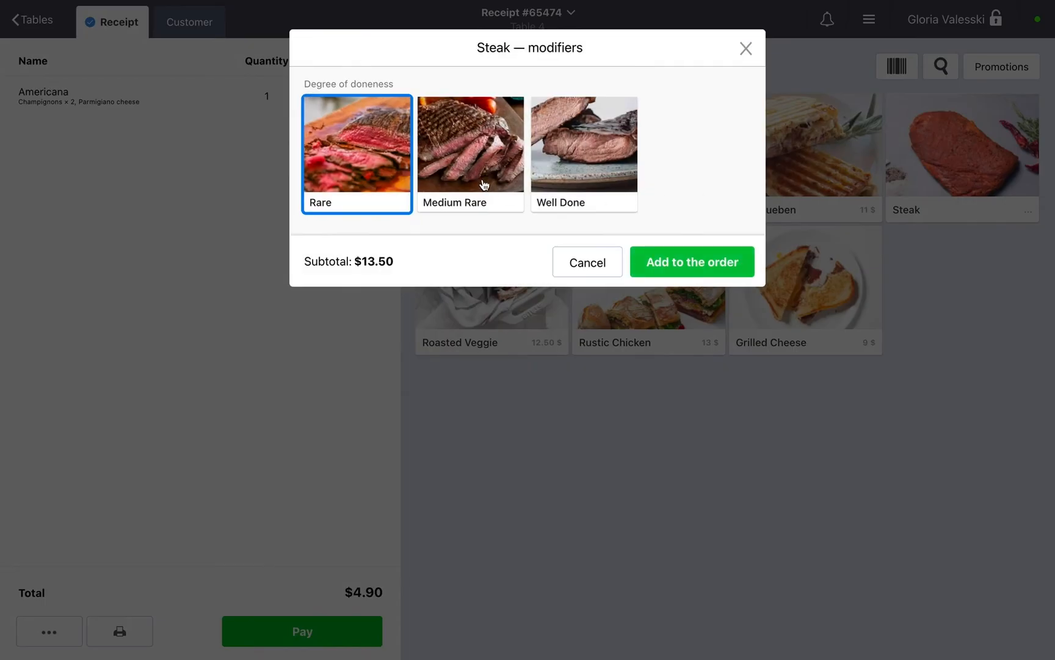
{"action": "left_click", "coordinate": [691, 261]}
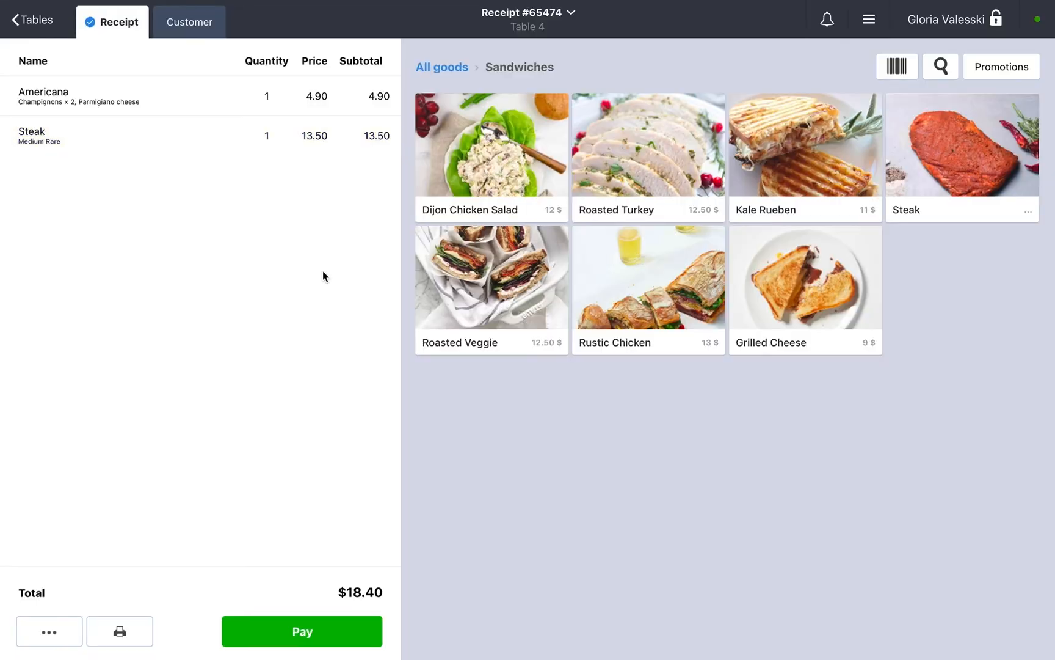